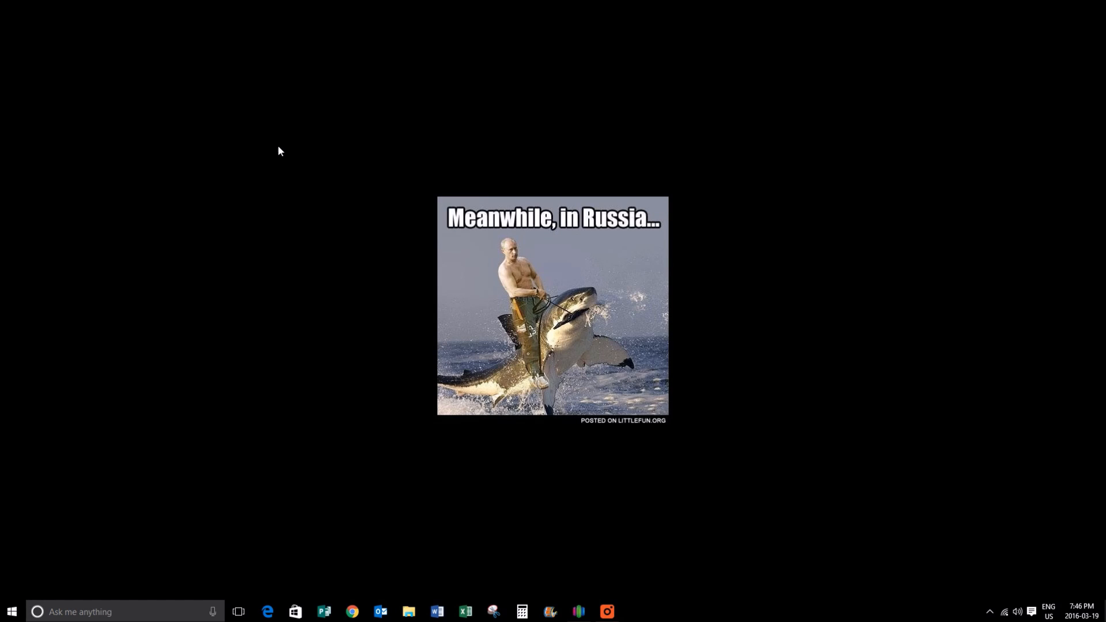
{"action": "mouse_move", "coordinate": [680, 460]}
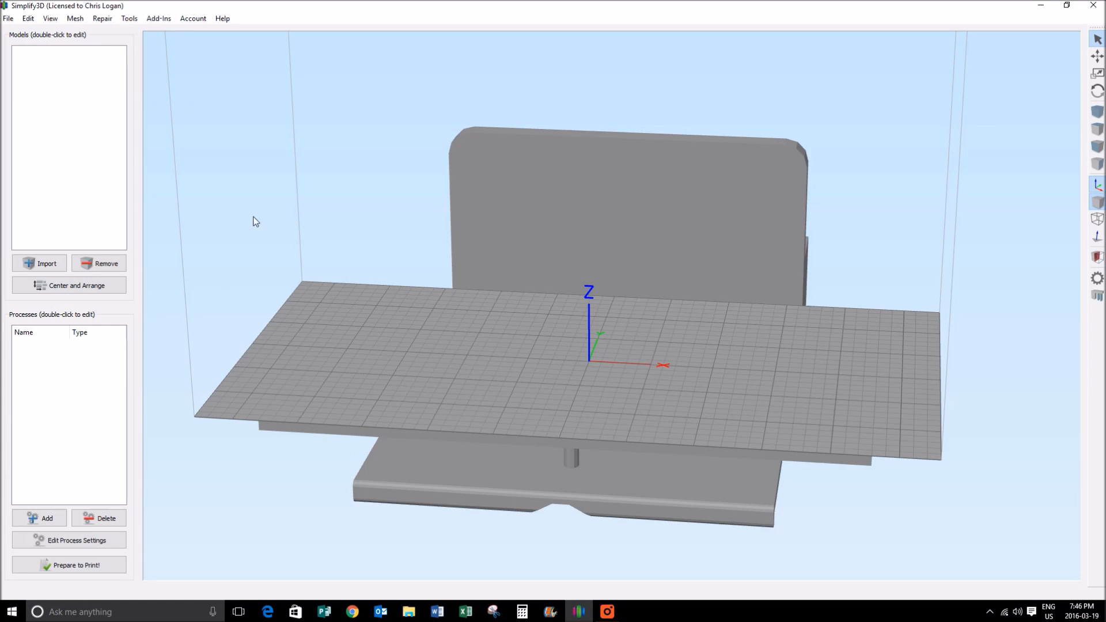
{"action": "mouse_move", "coordinate": [99, 263]}
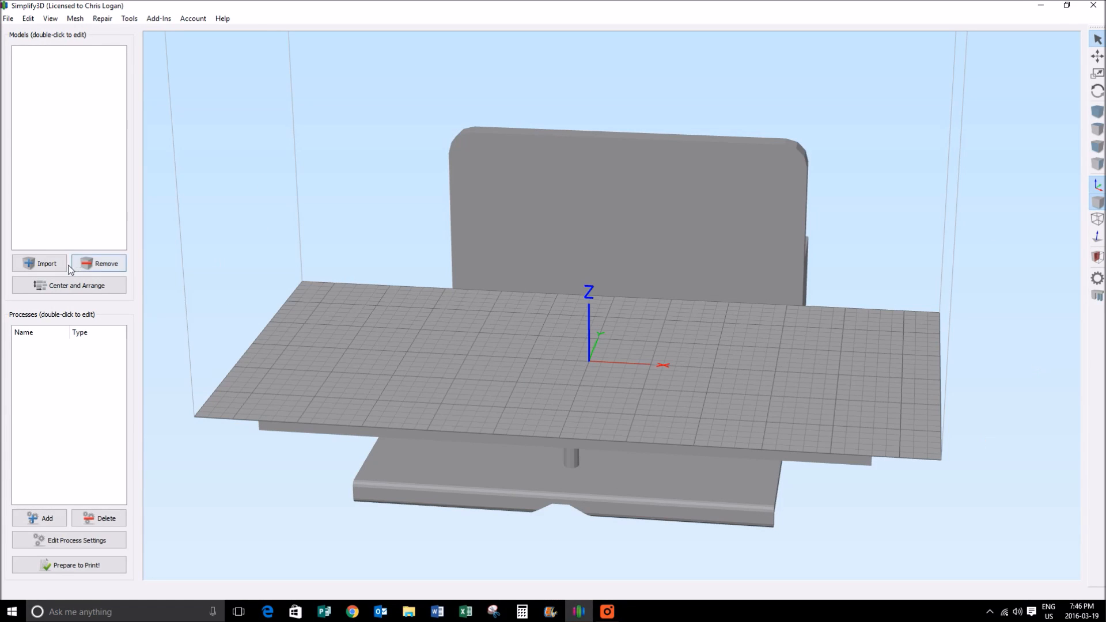
- Import the Bow-tie-group-1 model onto the build plate
{"action": "left_click", "coordinate": [41, 262]}
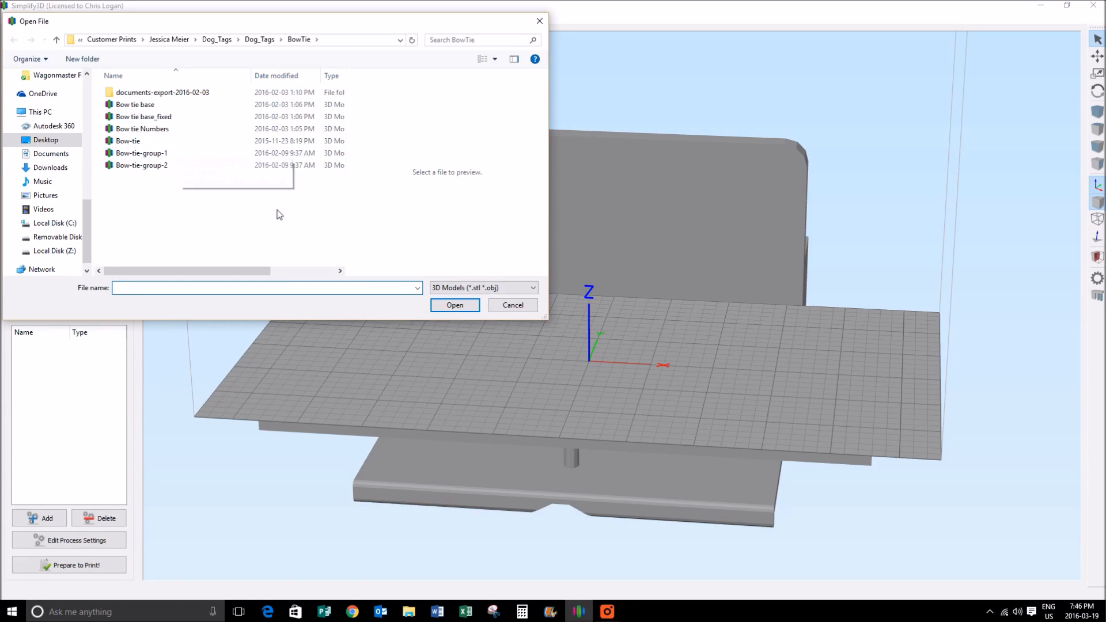
{"action": "left_click", "coordinate": [140, 153]}
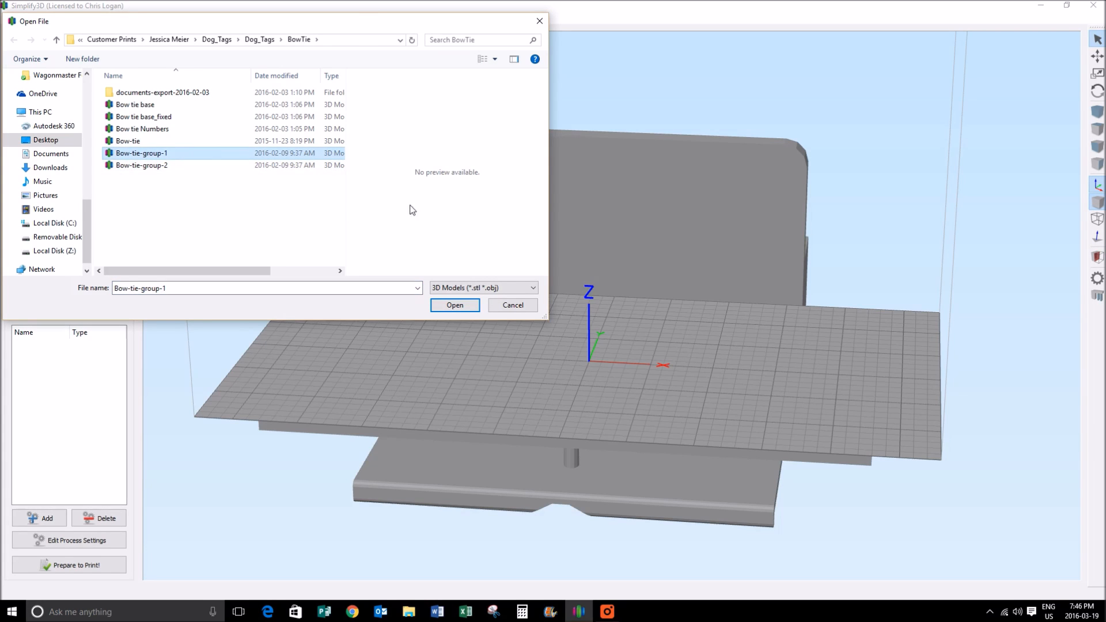
{"action": "left_click", "coordinate": [454, 304]}
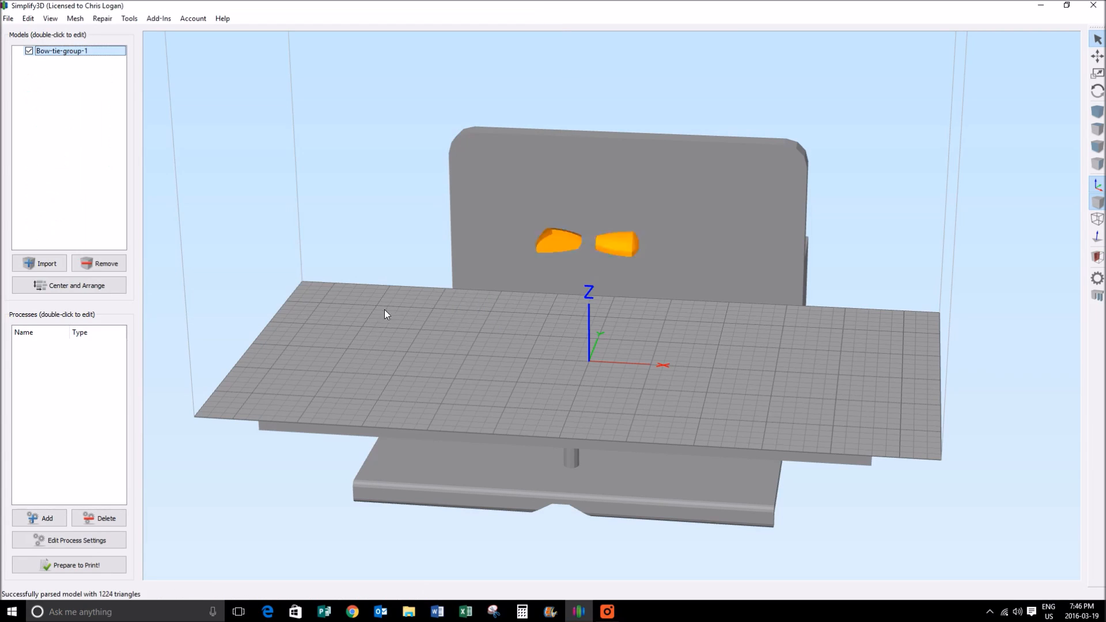
- Import Bow-tie-group-2 and decline auto-scaling to keep its original size
{"action": "left_click", "coordinate": [39, 262]}
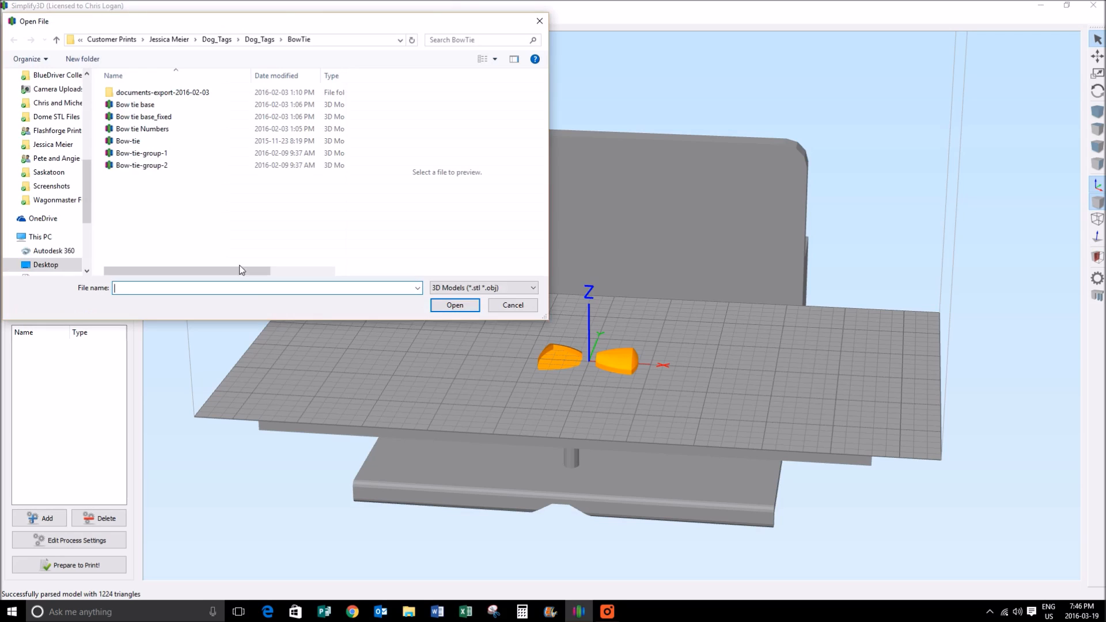
{"action": "left_click", "coordinate": [454, 304]}
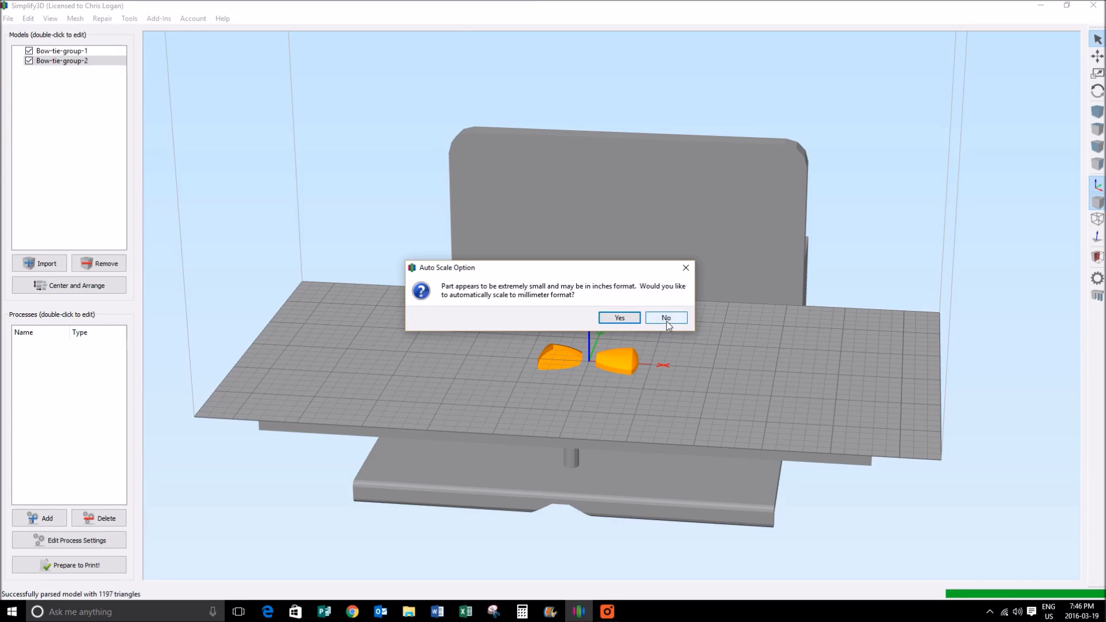
{"action": "left_click", "coordinate": [665, 318]}
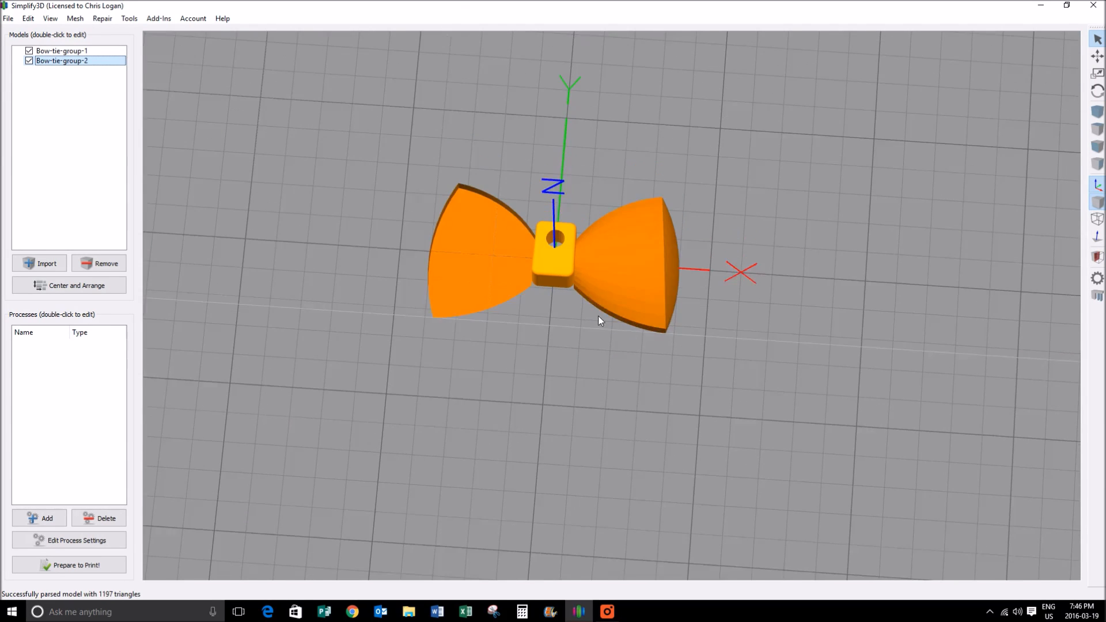
- Scale Bow-tie-group-2 uniformly to 109% (about 7.45 × 10.24 × 5.45 mm)
{"action": "double_click", "coordinate": [62, 60]}
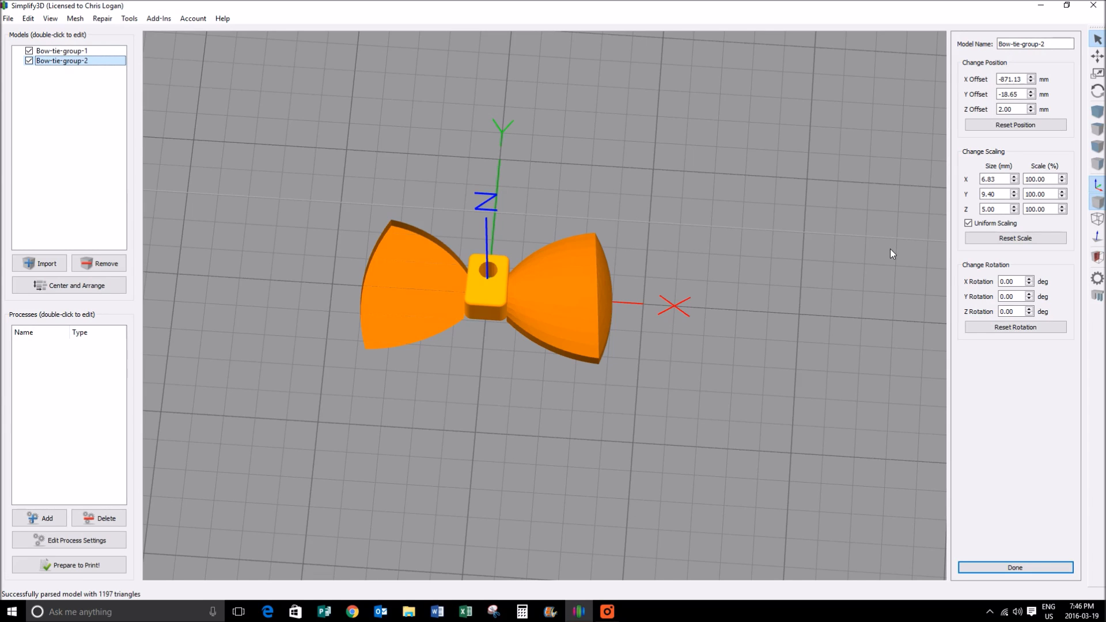
{"action": "mouse_move", "coordinate": [931, 62]}
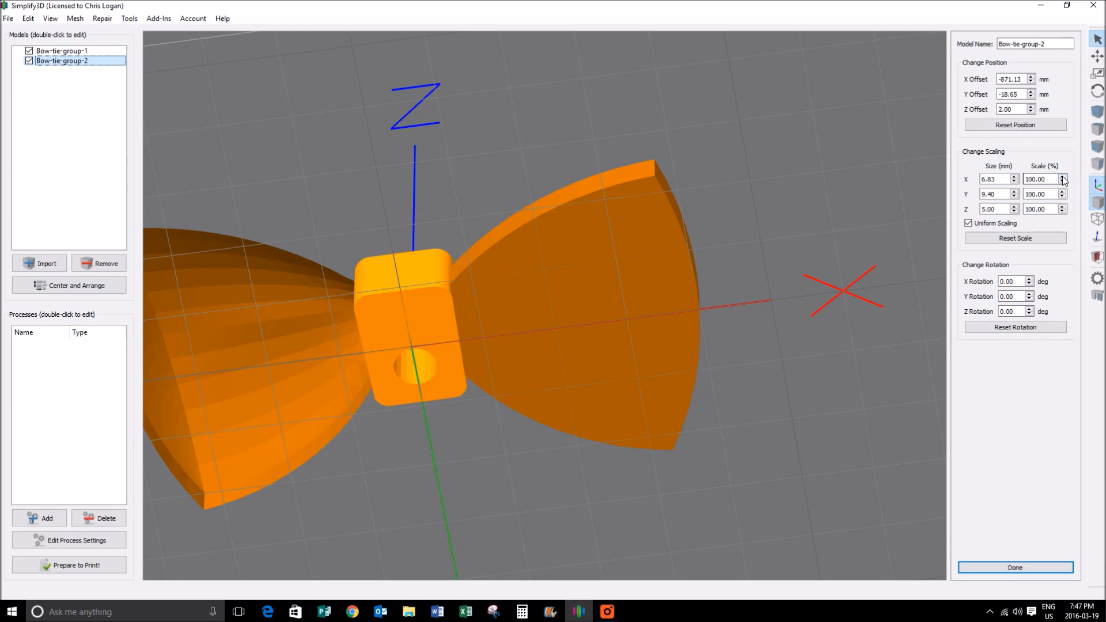
{"action": "left_click", "coordinate": [1062, 176]}
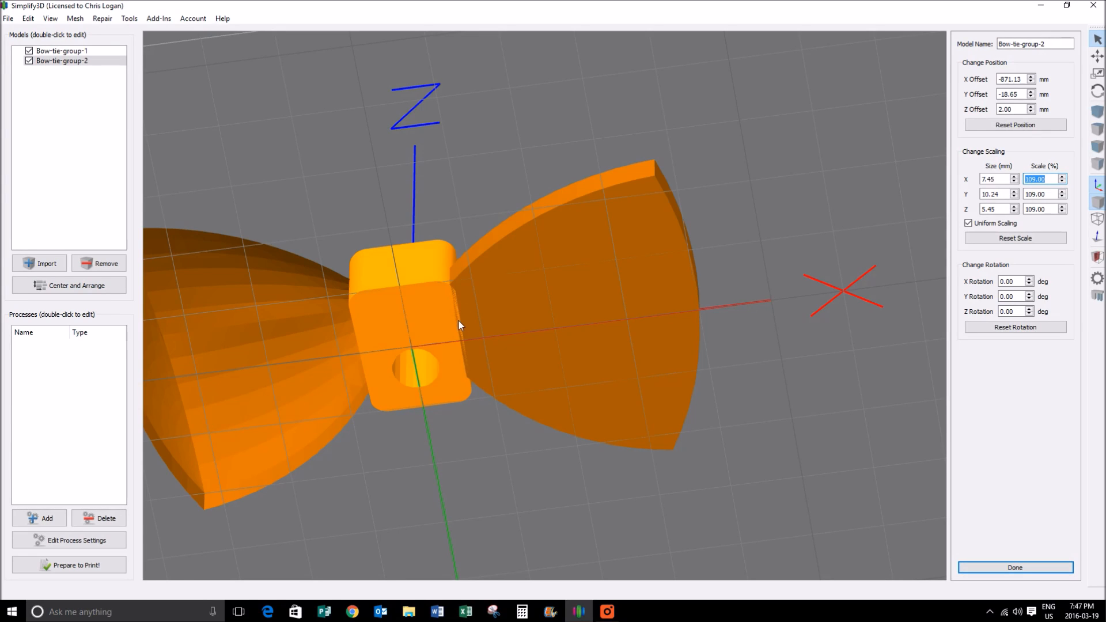
{"action": "mouse_move", "coordinate": [210, 269]}
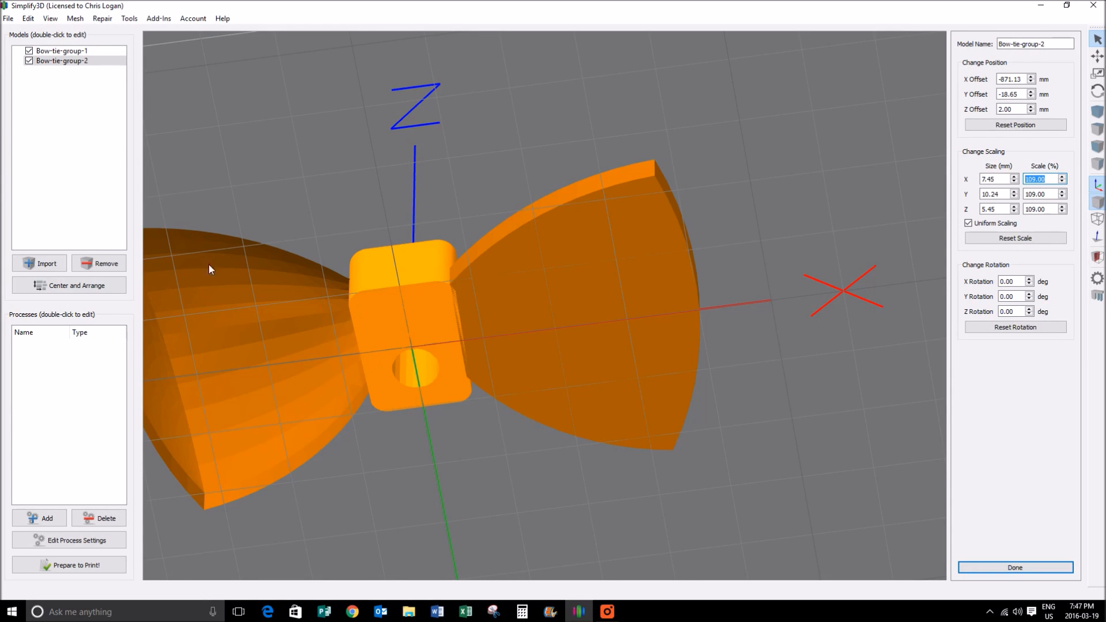
{"action": "mouse_move", "coordinate": [392, 413]}
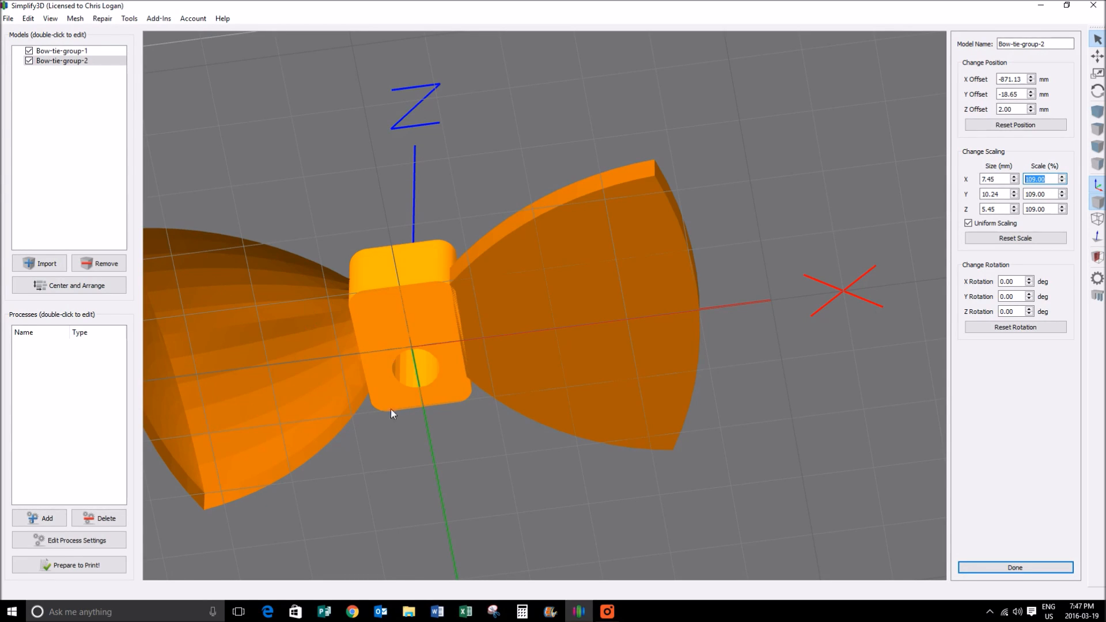
{"action": "mouse_move", "coordinate": [464, 326]}
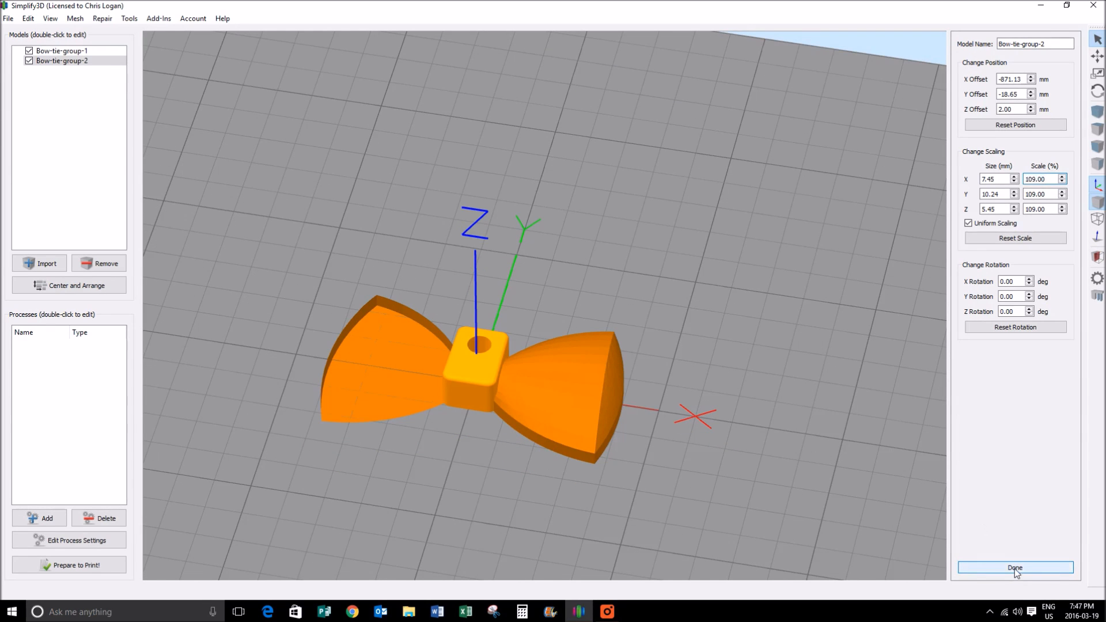
- Finish the scale edit and start the Dual Extrusion Wizard from Tools
{"action": "left_click", "coordinate": [1014, 568]}
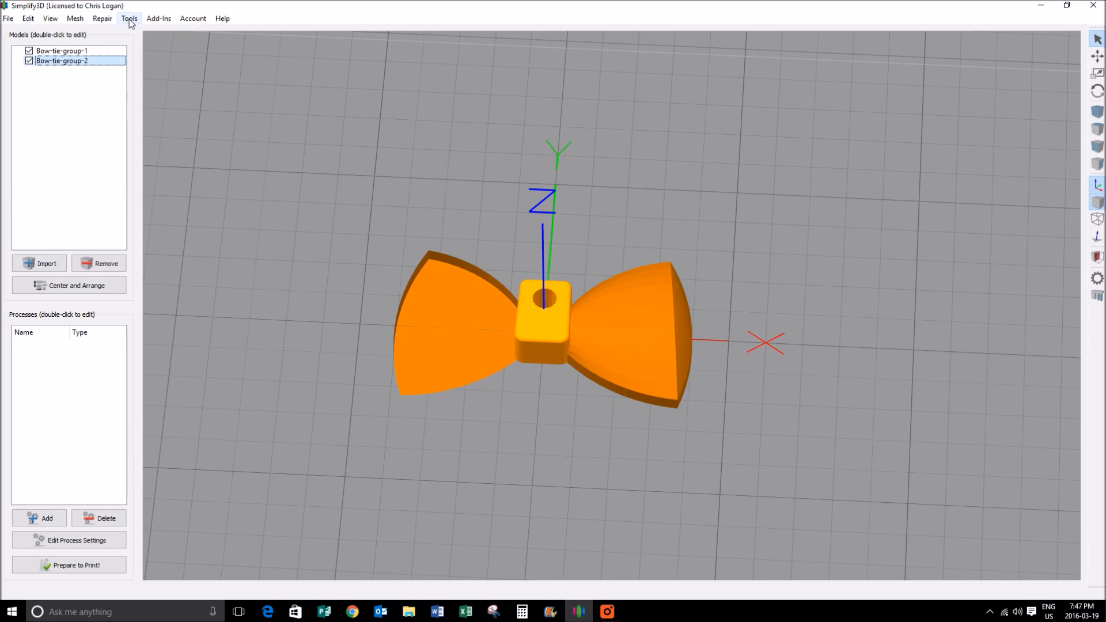
{"action": "left_click", "coordinate": [127, 18]}
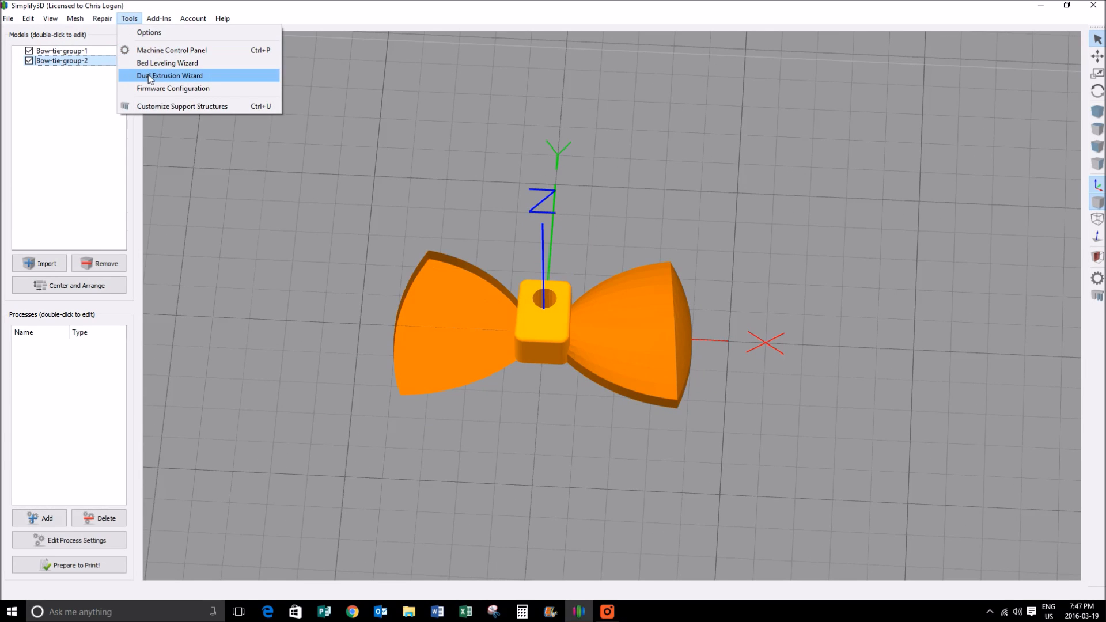
{"action": "left_click", "coordinate": [169, 76]}
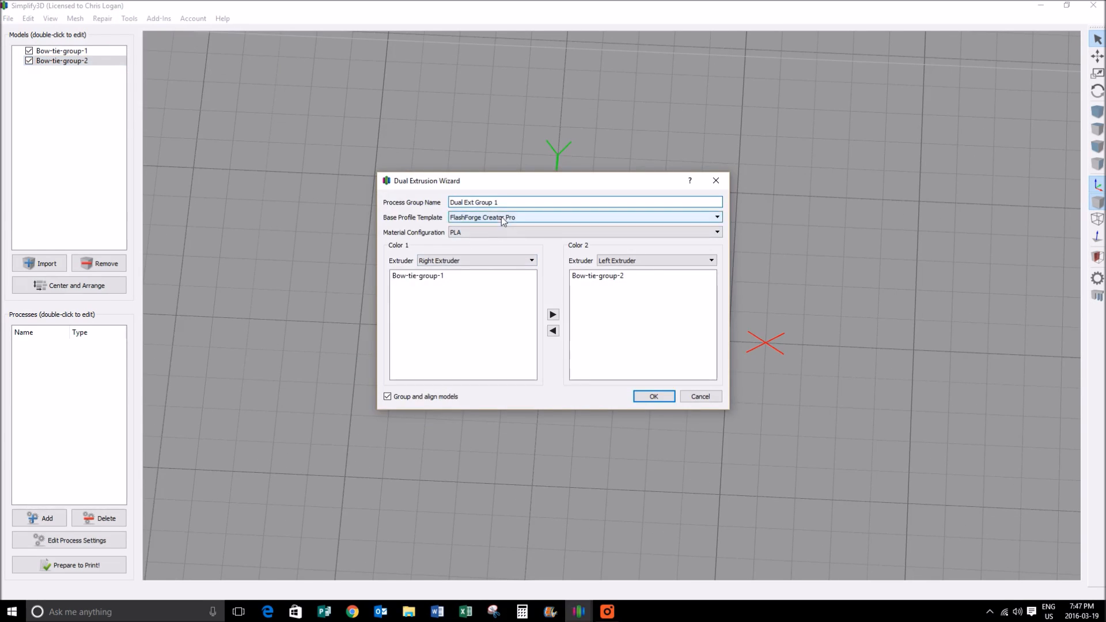
- Choose the iTech SAAM(2) profile with ABS material and uncheck Group and align models
{"action": "left_click", "coordinate": [716, 218]}
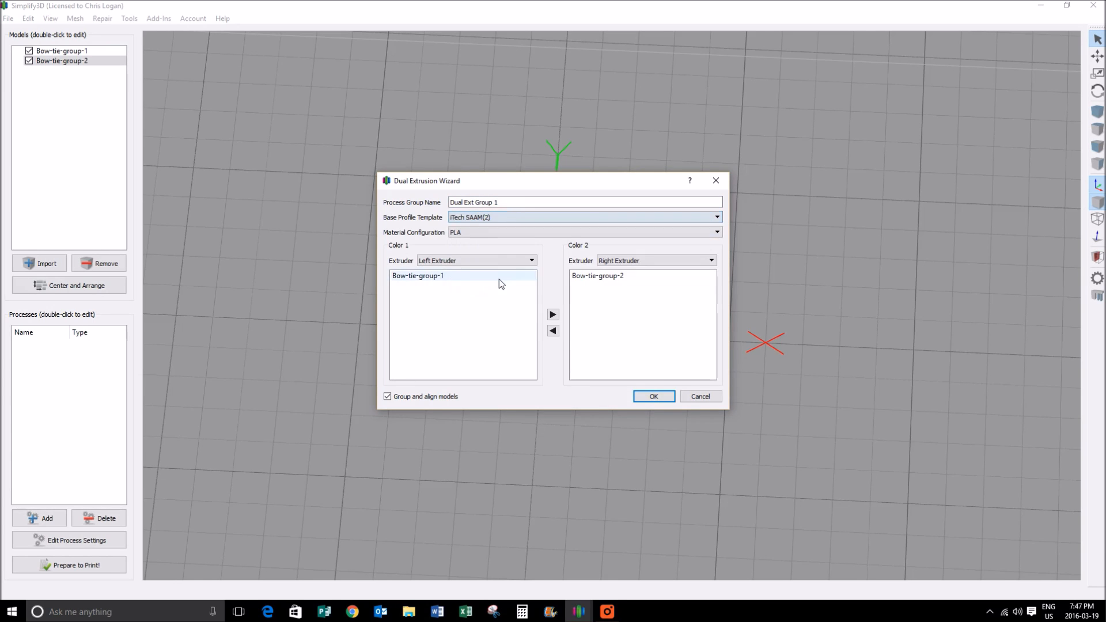
{"action": "left_click", "coordinate": [715, 232]}
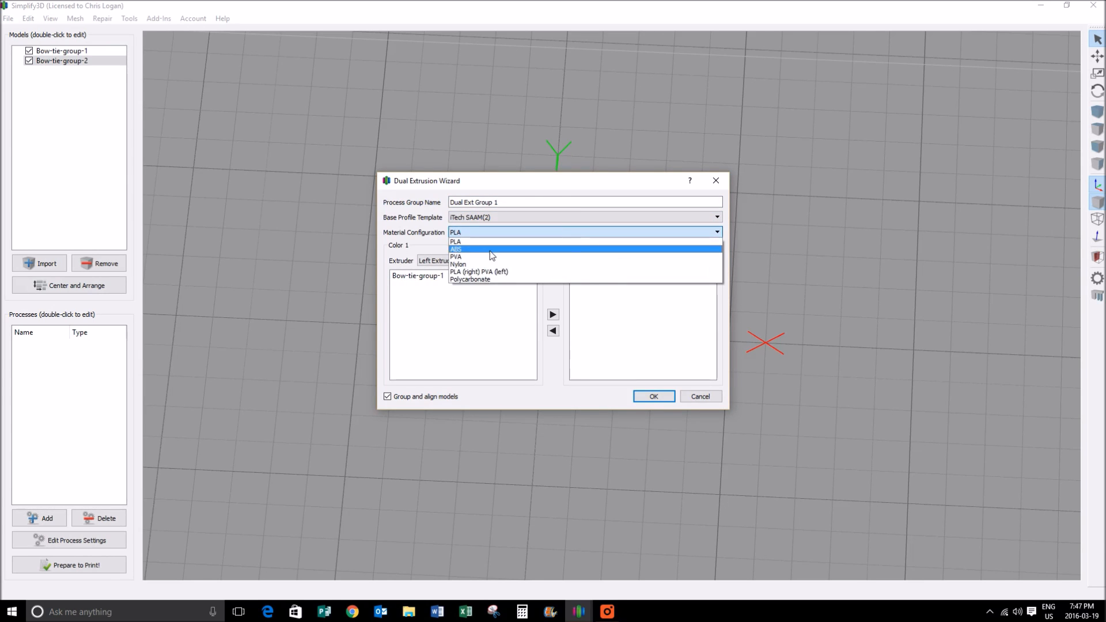
{"action": "left_click", "coordinate": [458, 249]}
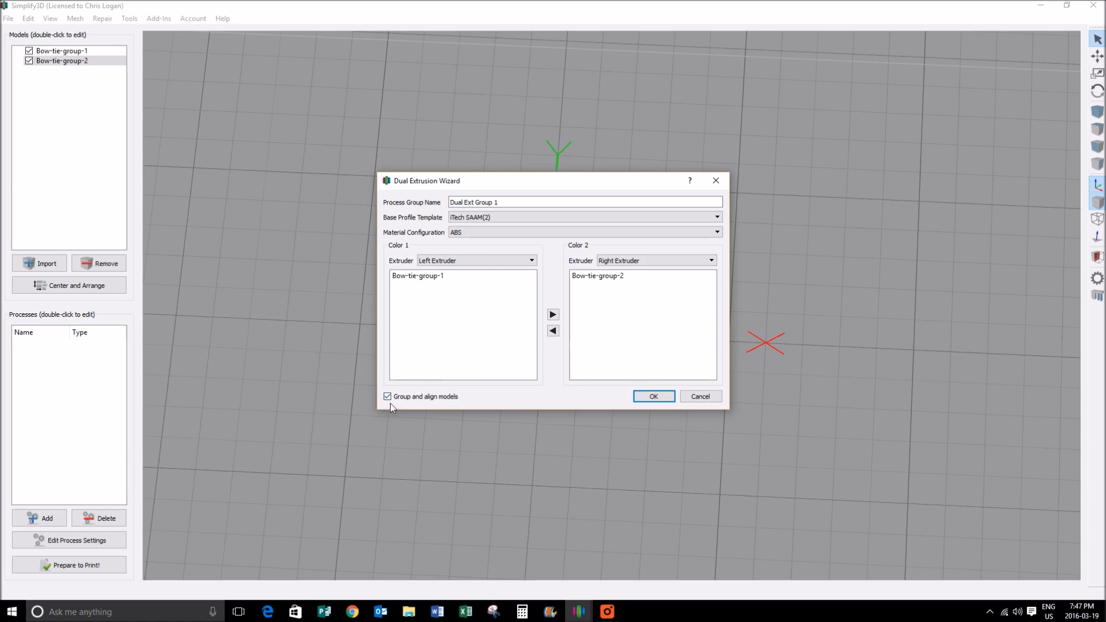
{"action": "left_click", "coordinate": [387, 395]}
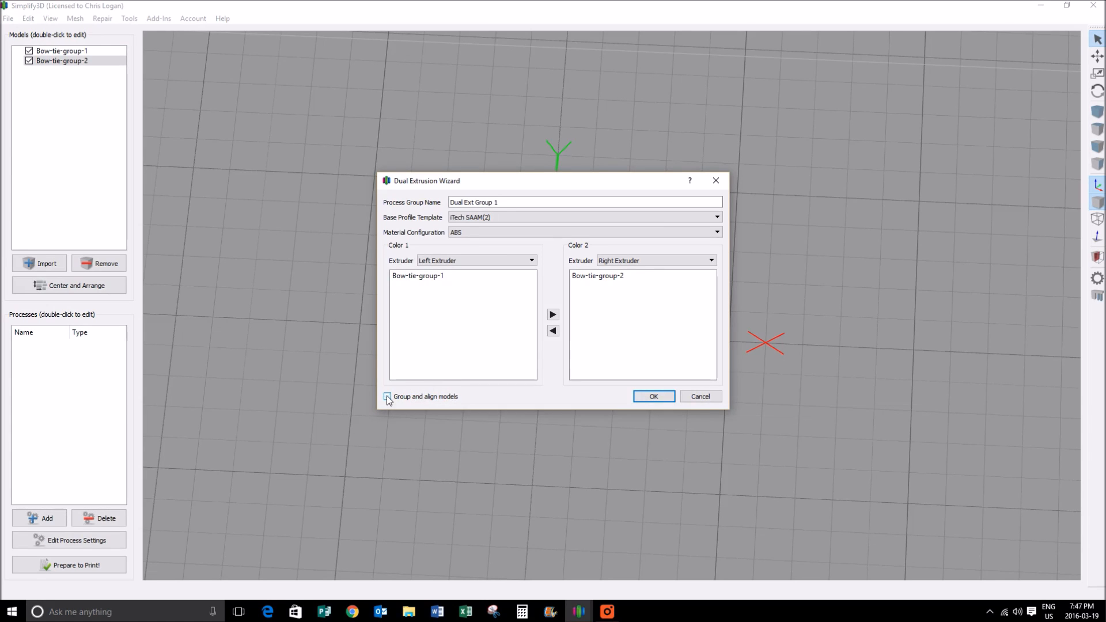
{"action": "left_click", "coordinate": [387, 395]}
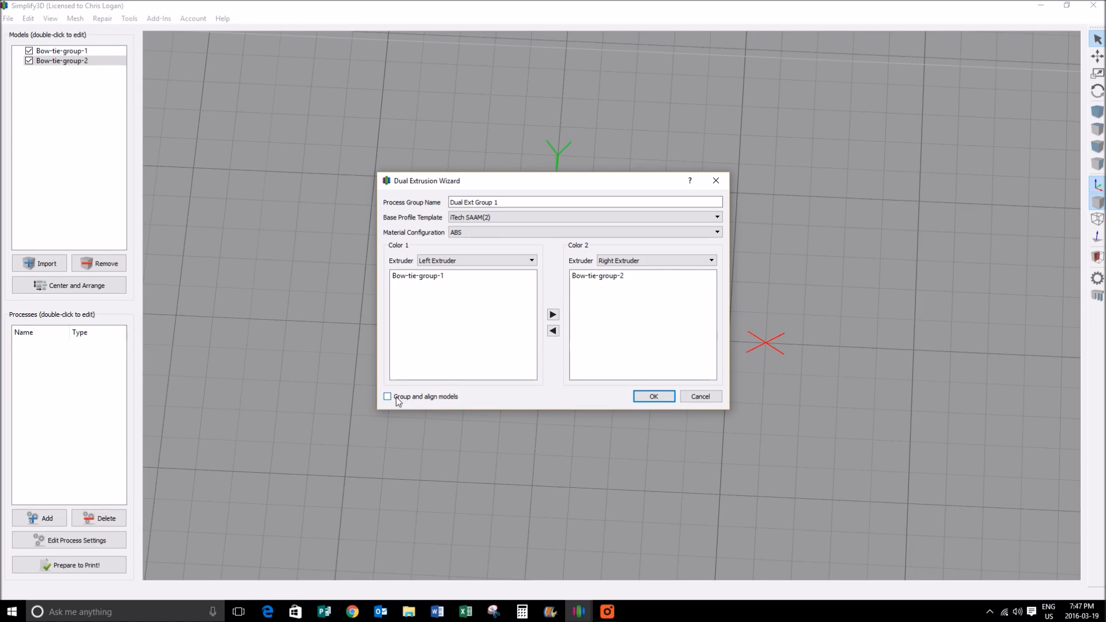
{"action": "mouse_move", "coordinate": [388, 397]}
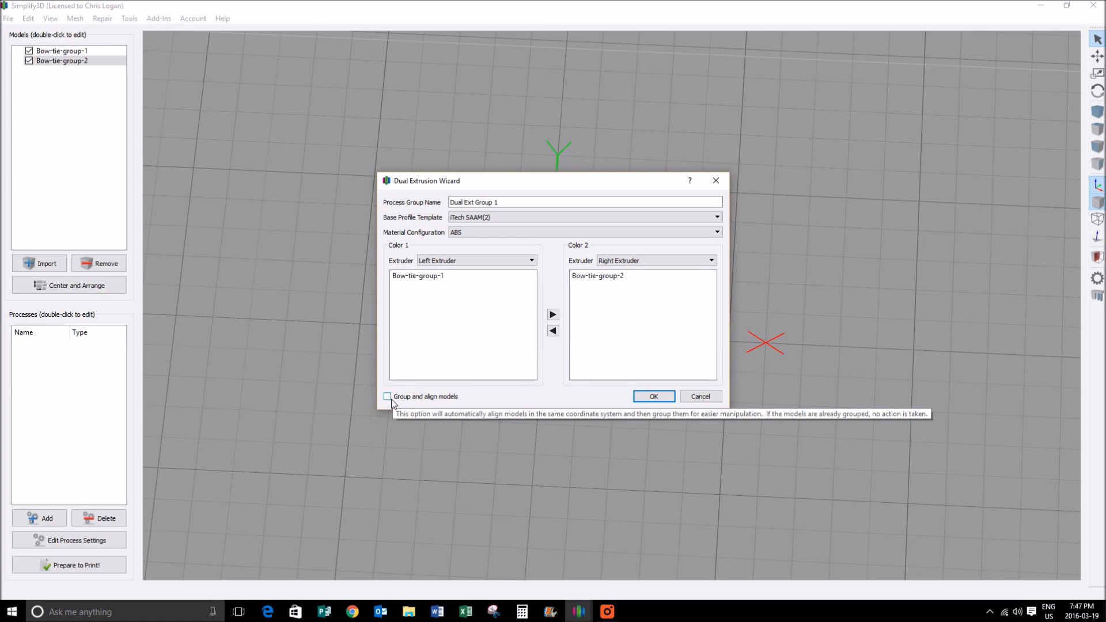
{"action": "mouse_move", "coordinate": [519, 216]}
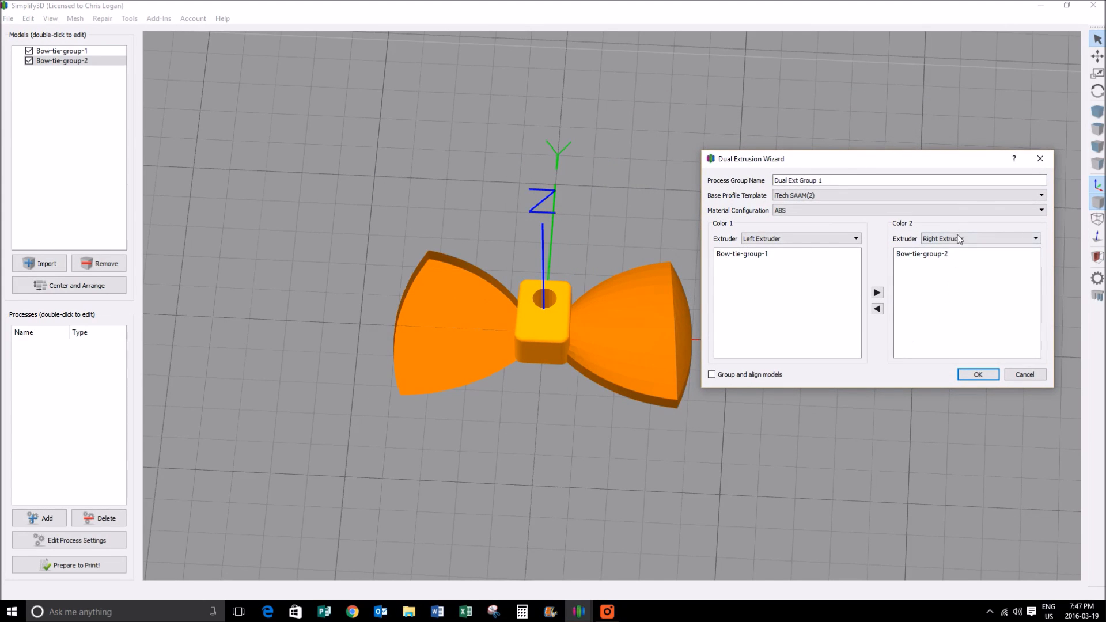
{"action": "mouse_move", "coordinate": [532, 302]}
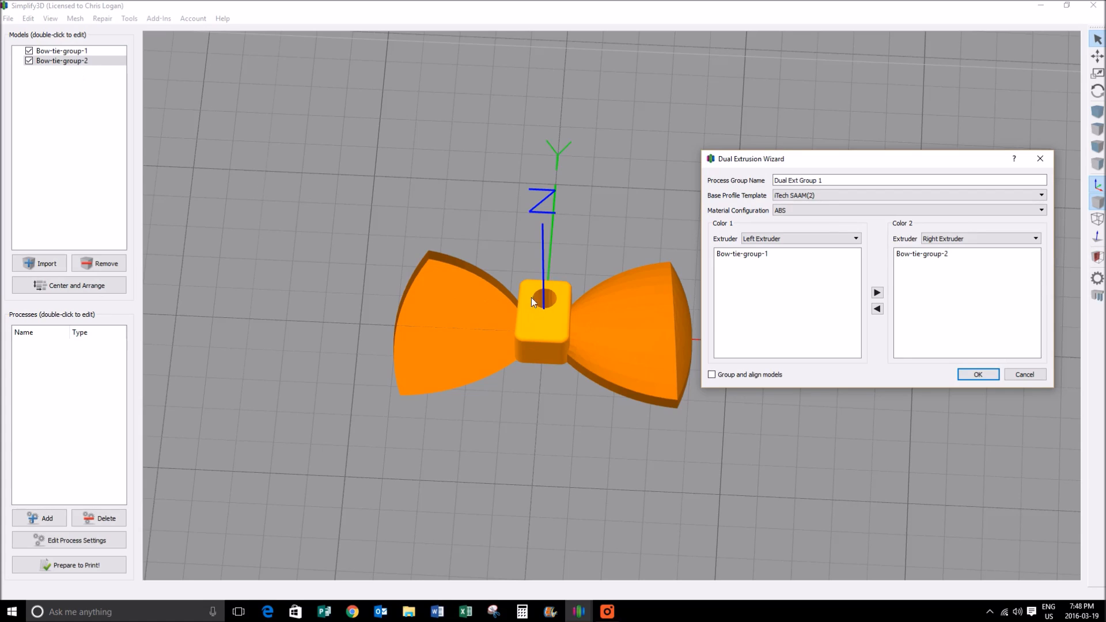
- Review the extruder assignments and confirm the wizard, creating Dual Ext Group 1 with Color1 and Color2
{"action": "left_click", "coordinate": [924, 253]}
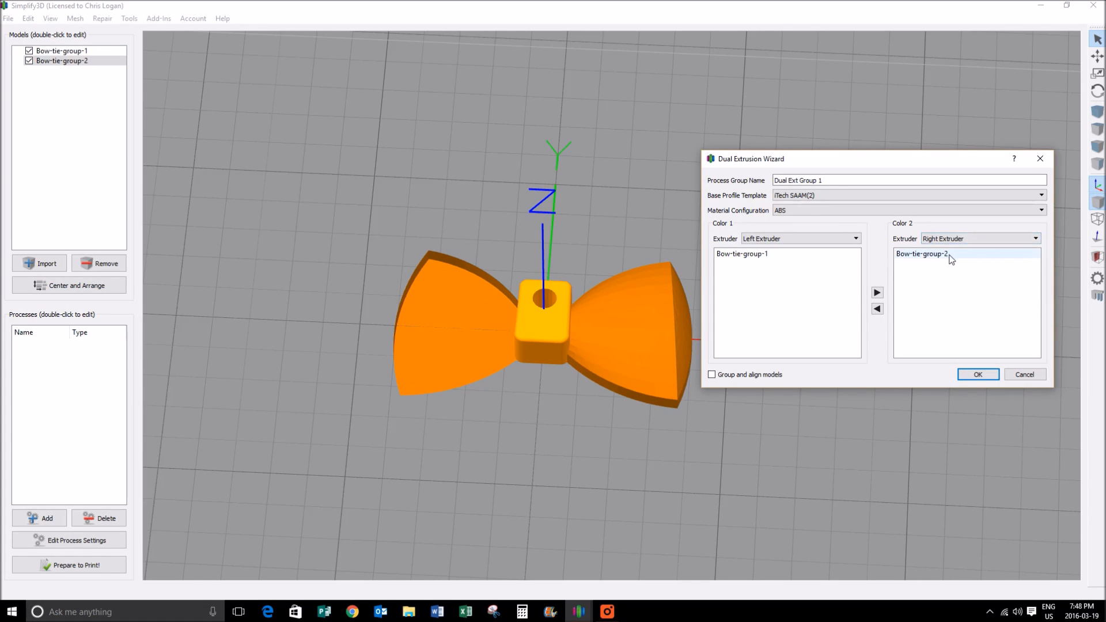
{"action": "mouse_move", "coordinate": [921, 253]}
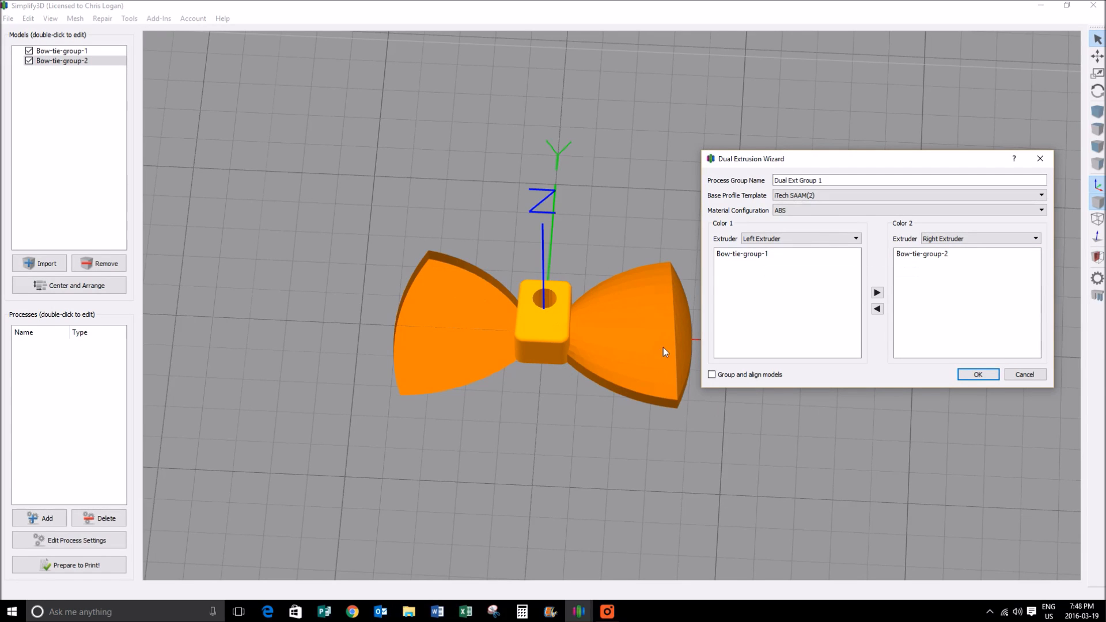
{"action": "mouse_move", "coordinate": [765, 250]}
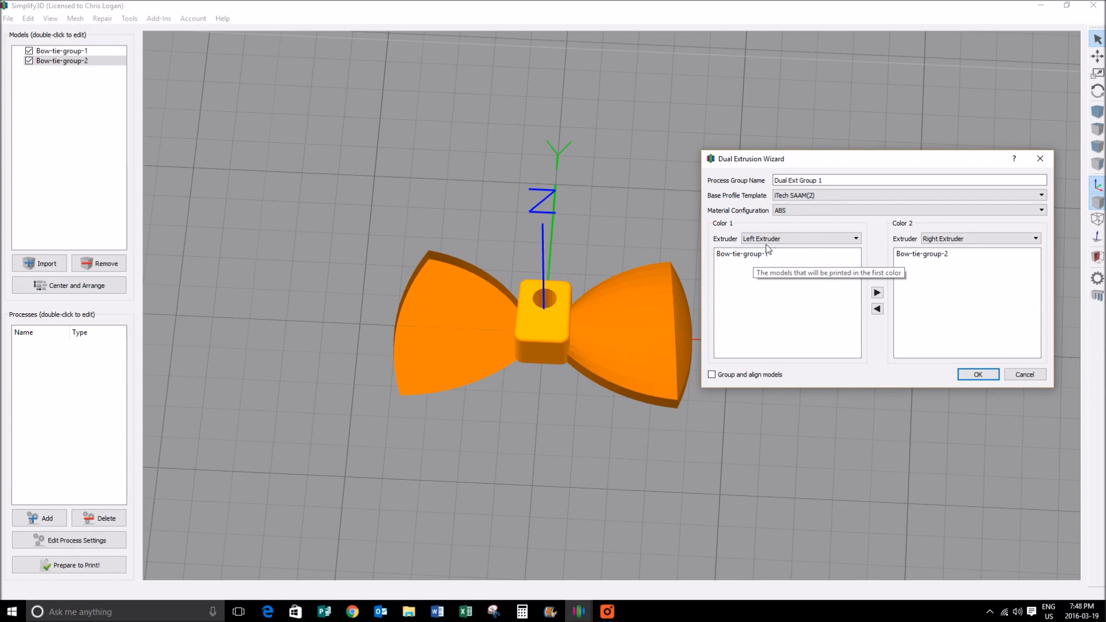
{"action": "mouse_move", "coordinate": [876, 332]}
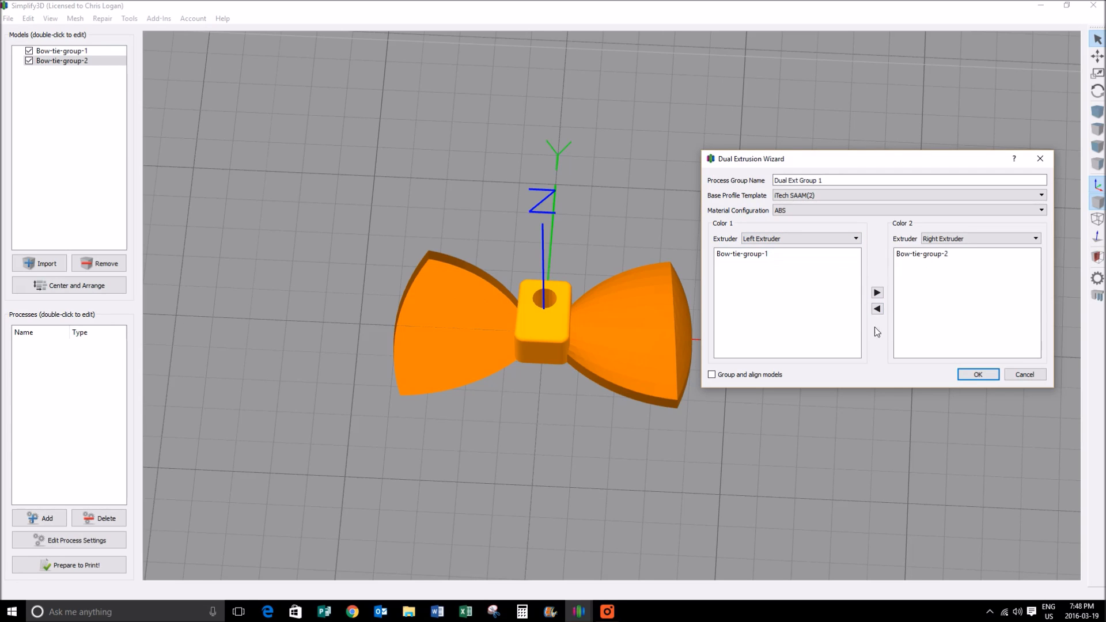
{"action": "left_click", "coordinate": [978, 373]}
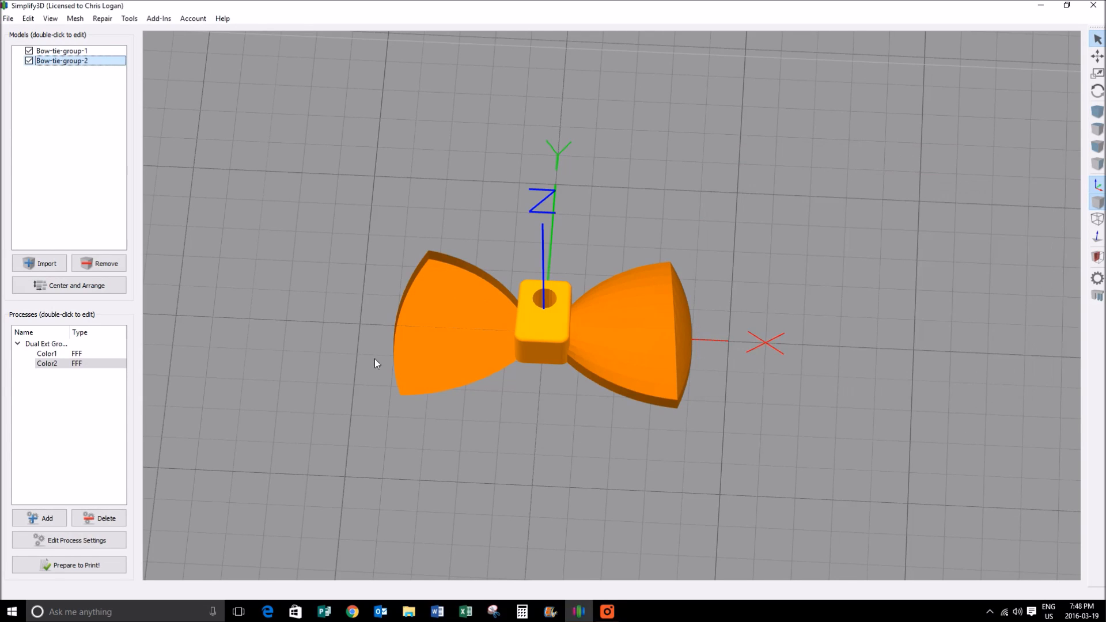
- Edit the Color1 process, view its temperatures and turn off Generate Support
{"action": "left_click", "coordinate": [46, 354]}
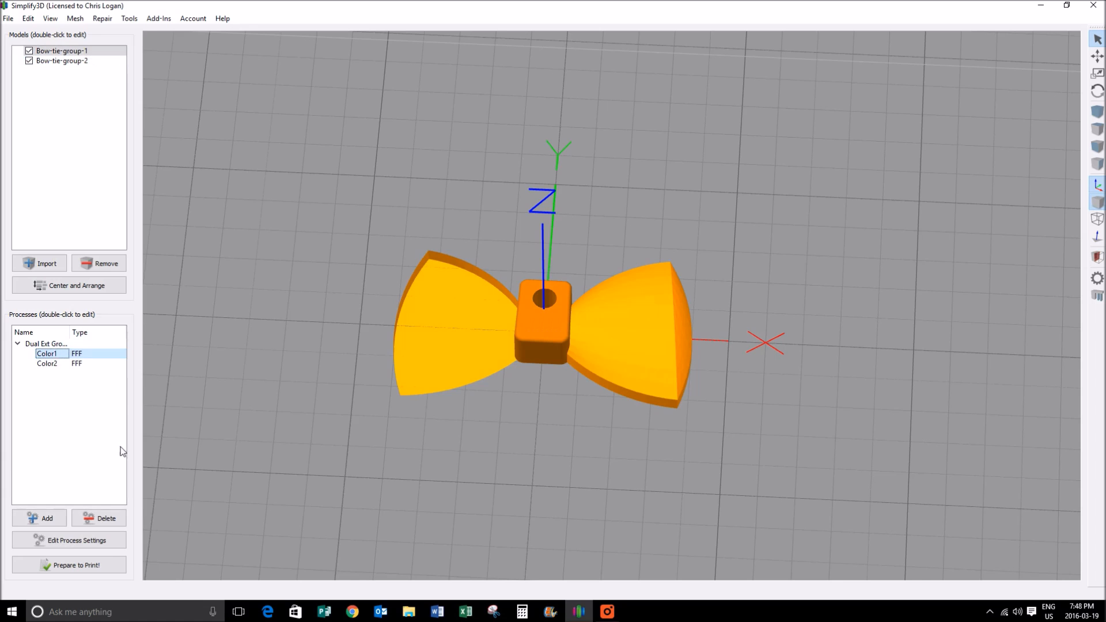
{"action": "mouse_move", "coordinate": [65, 317]}
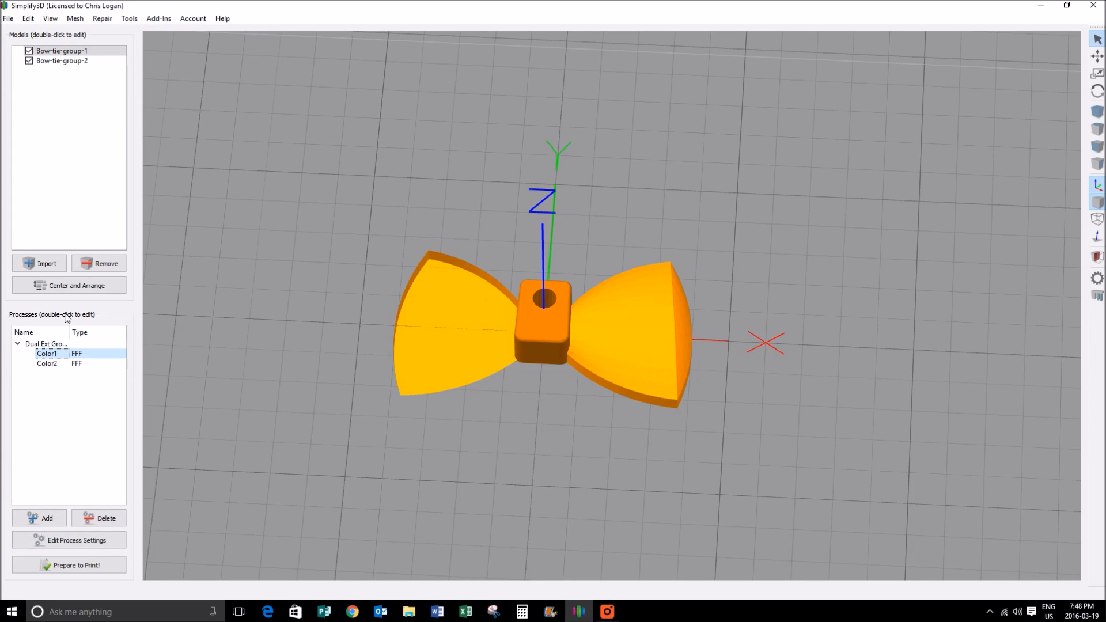
{"action": "double_click", "coordinate": [46, 354]}
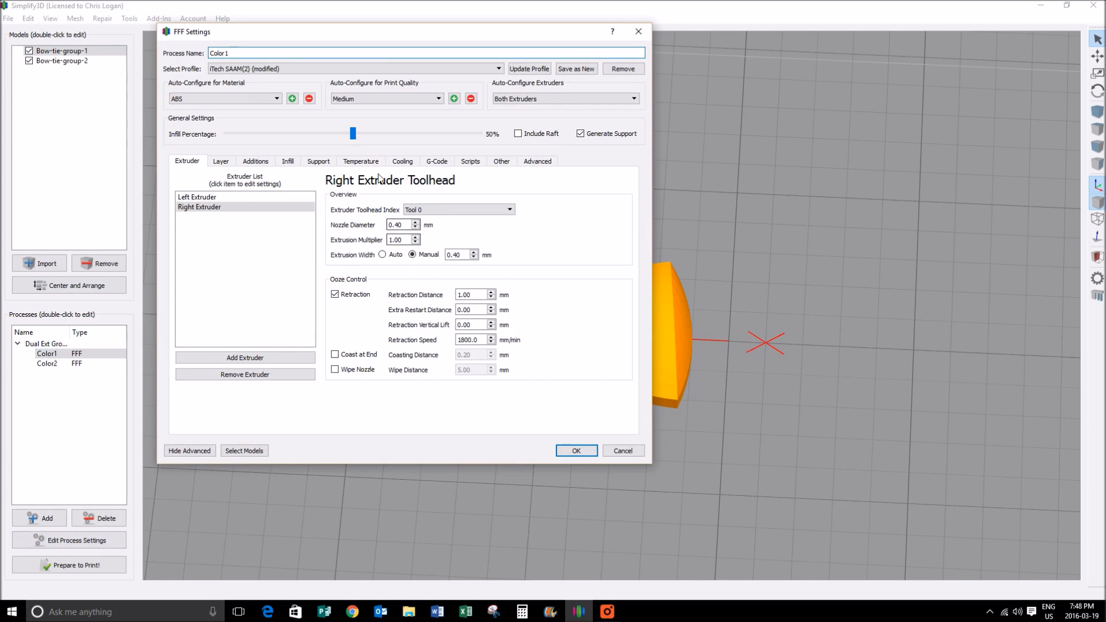
{"action": "left_click", "coordinate": [360, 162]}
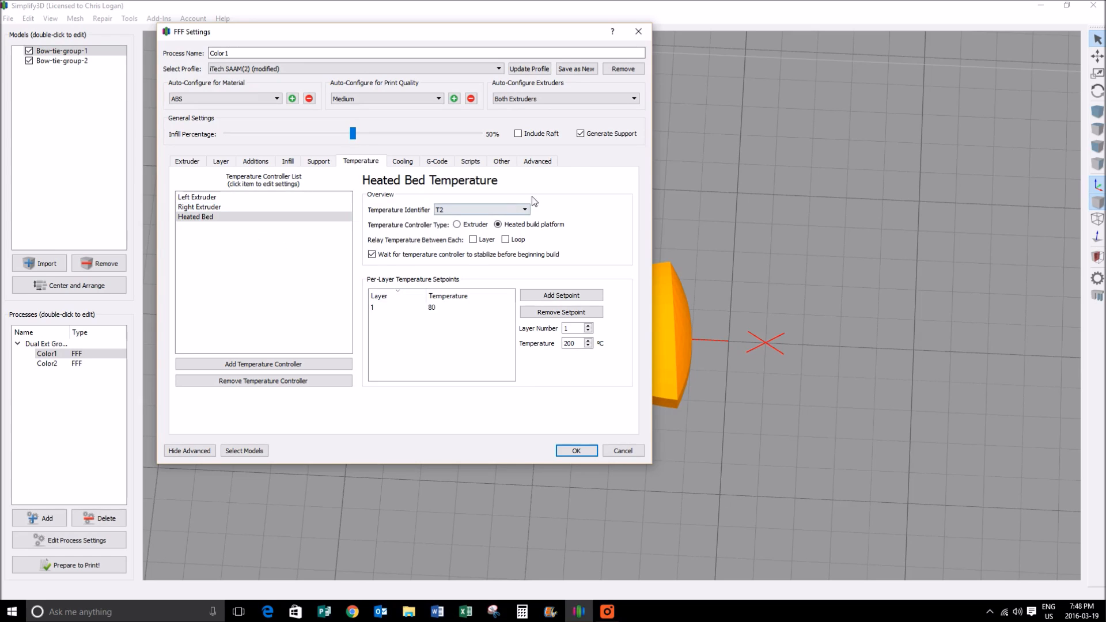
{"action": "mouse_move", "coordinate": [581, 134]}
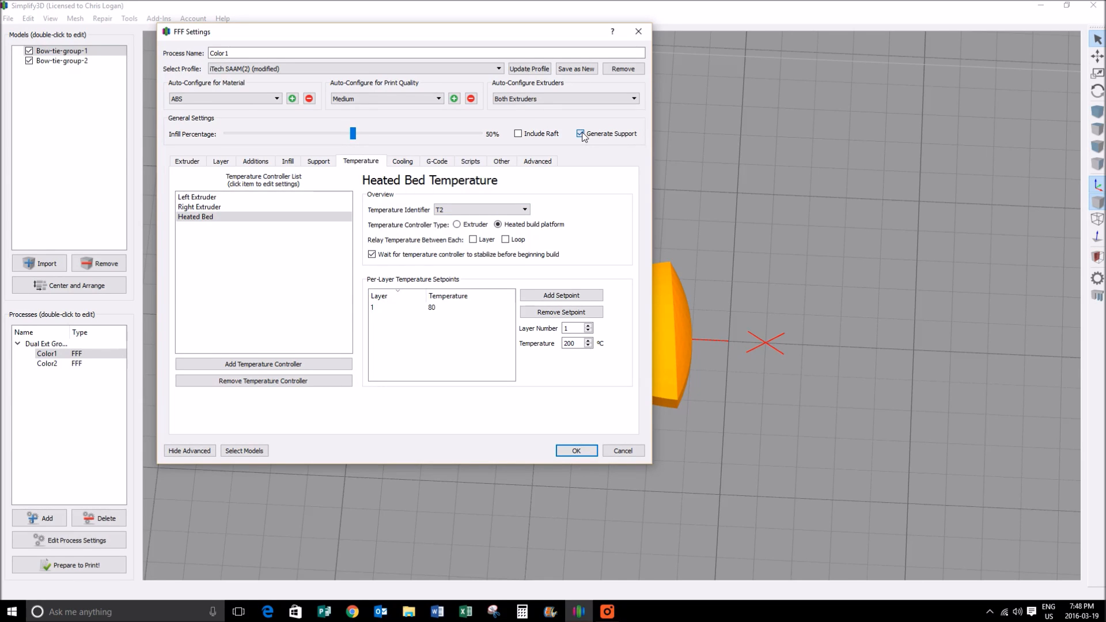
{"action": "left_click", "coordinate": [581, 134]}
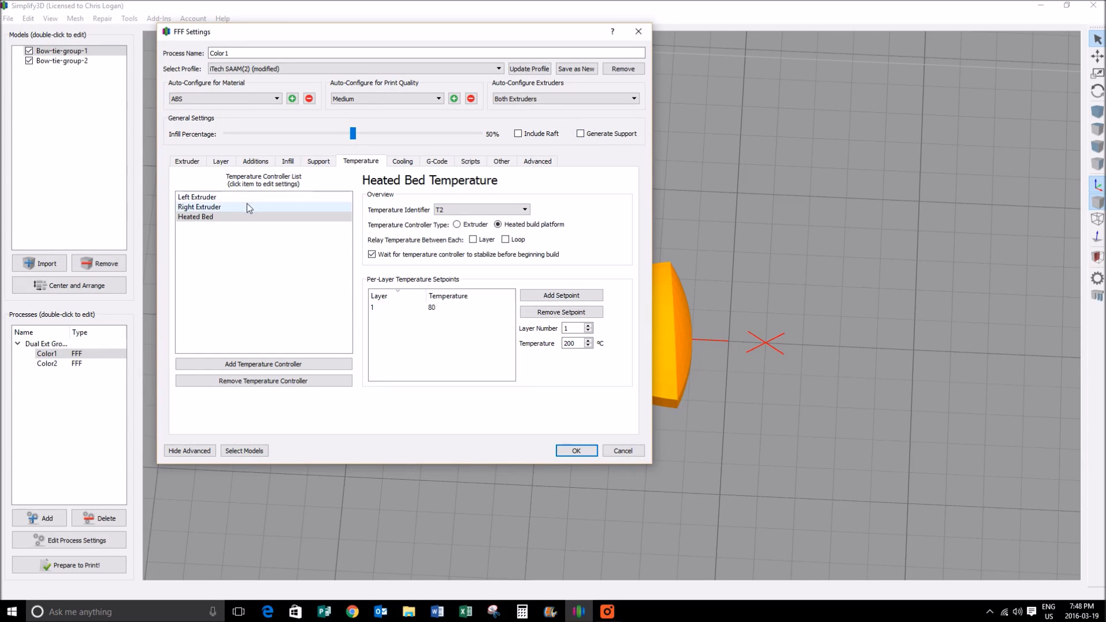
- Set left and right extruders to 230 with wait-for-stabilize on, and check the heated bed
{"action": "left_click", "coordinate": [200, 206]}
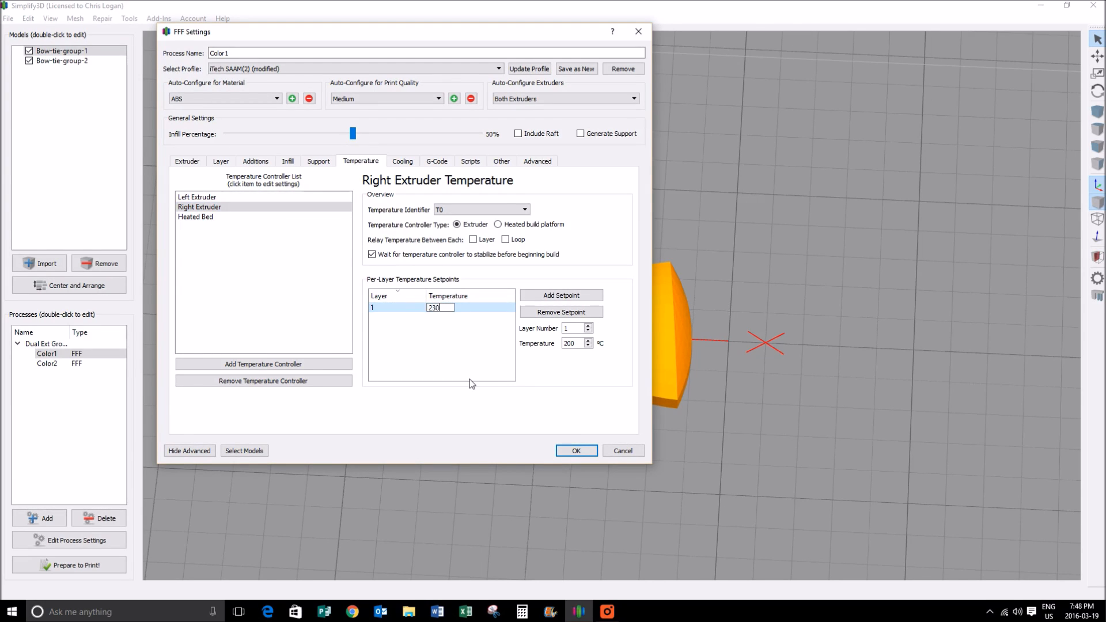
{"action": "left_click", "coordinate": [247, 206]}
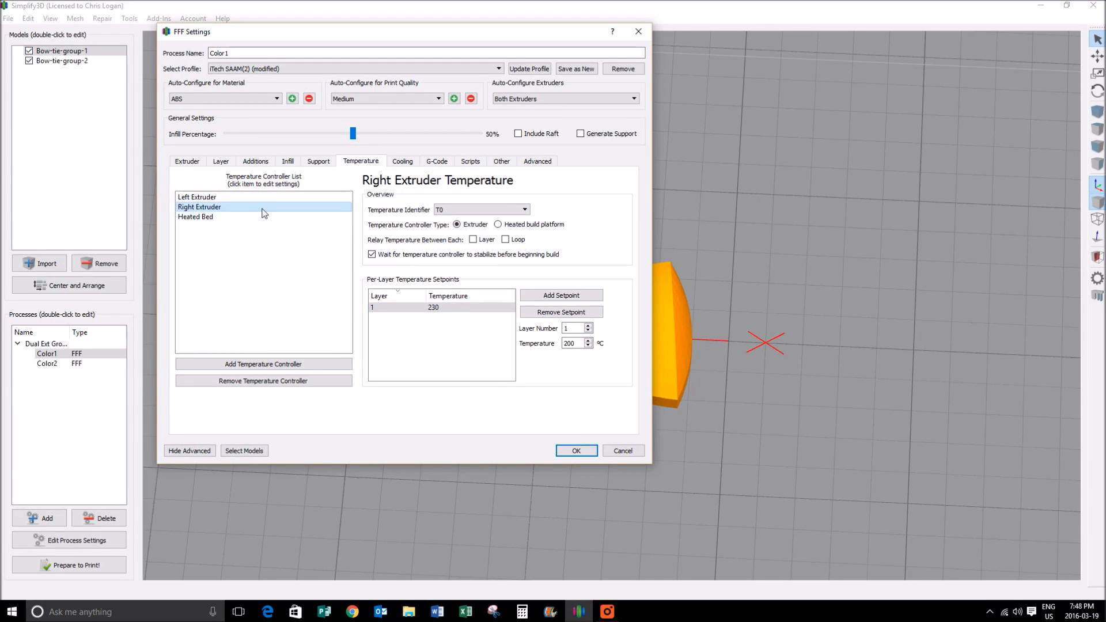
{"action": "left_click", "coordinate": [197, 197]}
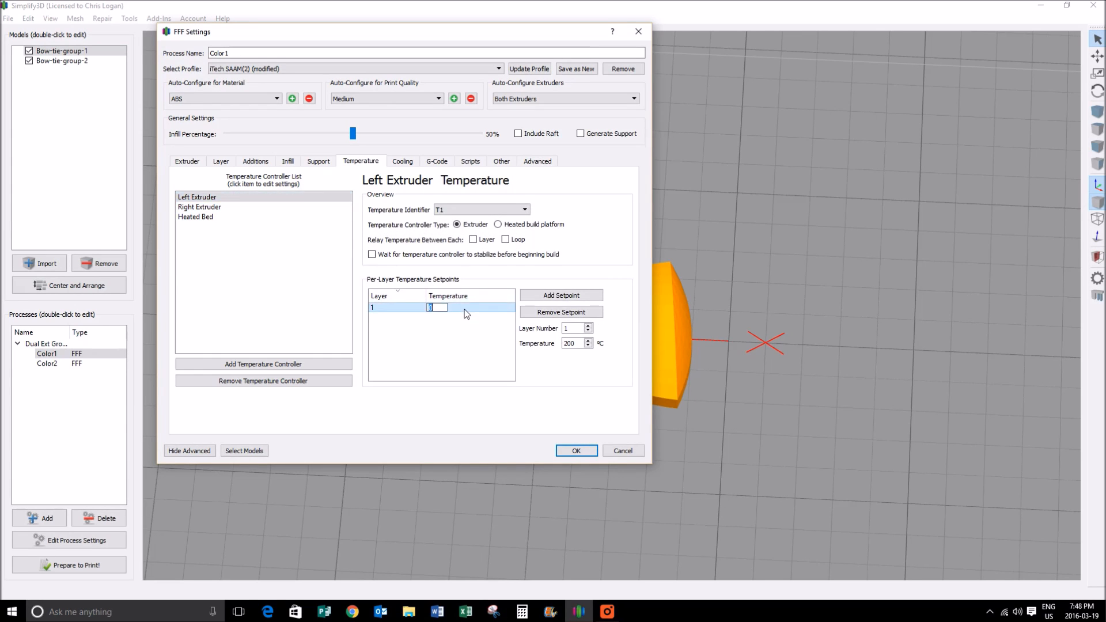
{"action": "type", "text": "230"}
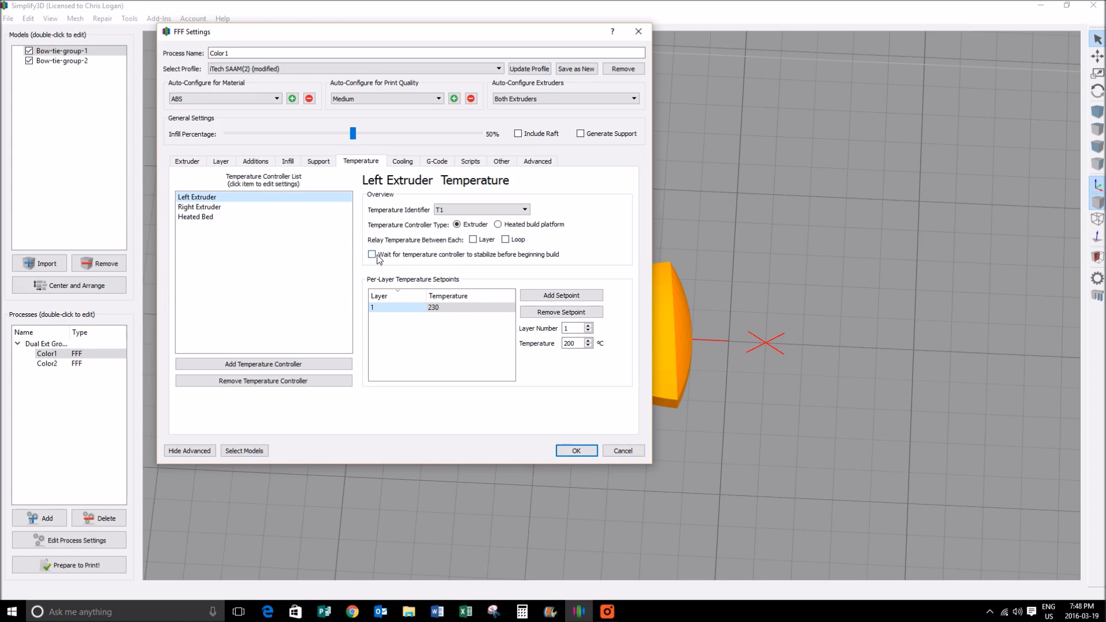
{"action": "left_click", "coordinate": [199, 206]}
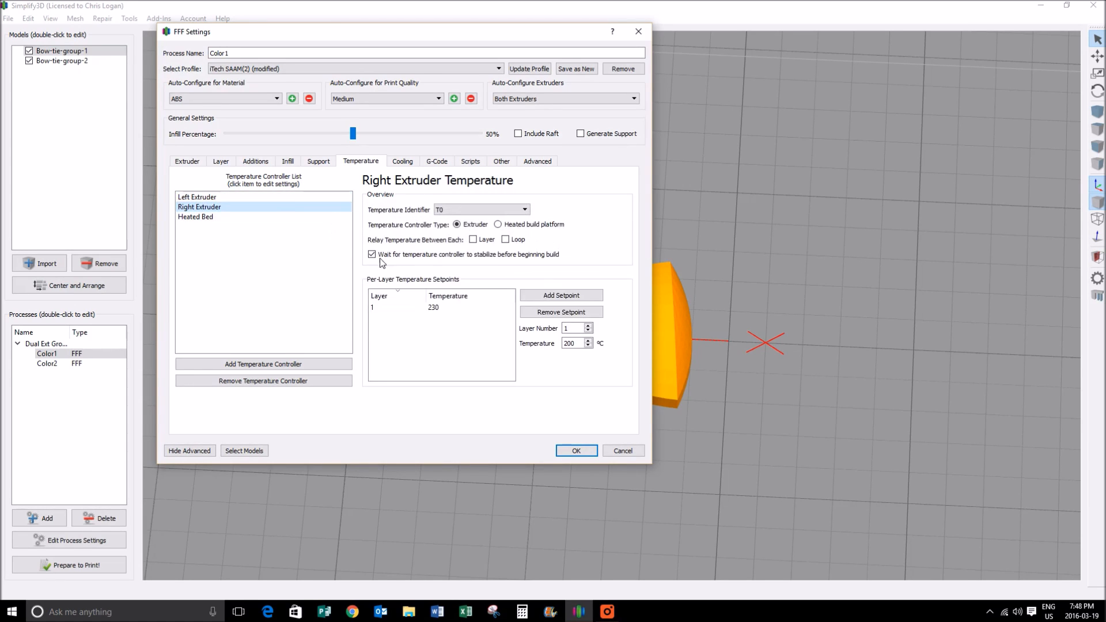
{"action": "left_click", "coordinate": [197, 197]}
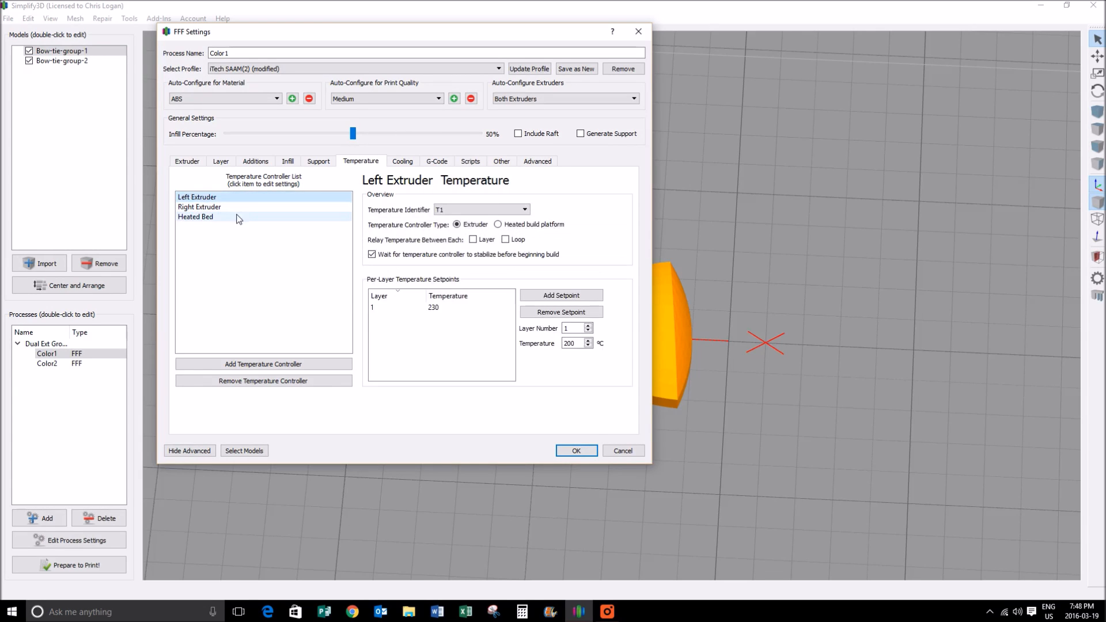
{"action": "left_click", "coordinate": [196, 217]}
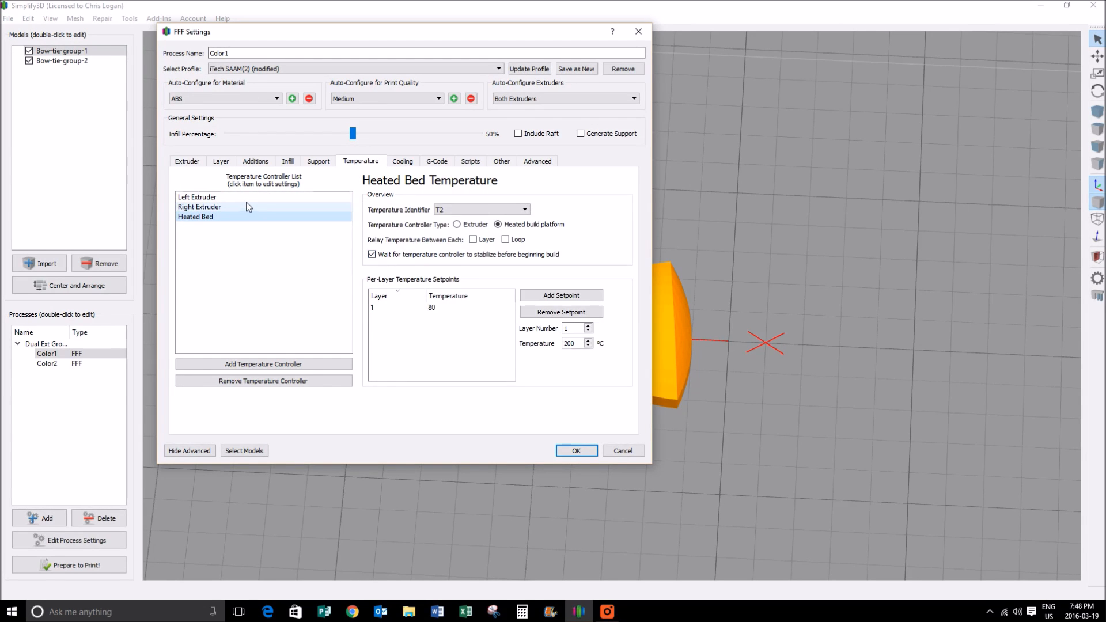
{"action": "mouse_move", "coordinate": [246, 205]}
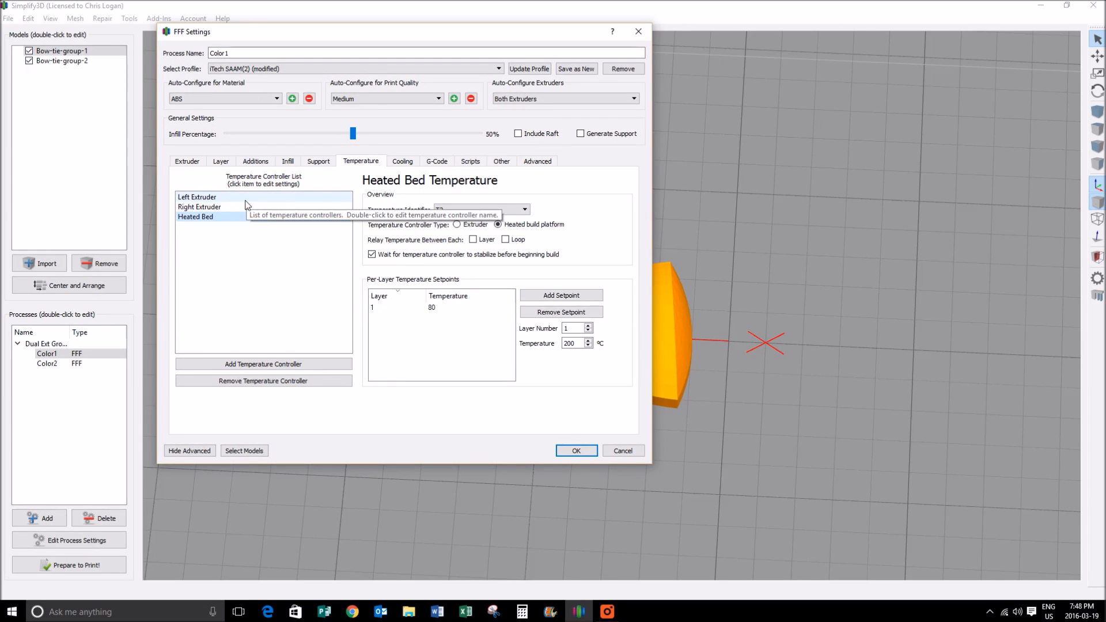
{"action": "mouse_move", "coordinate": [344, 265]}
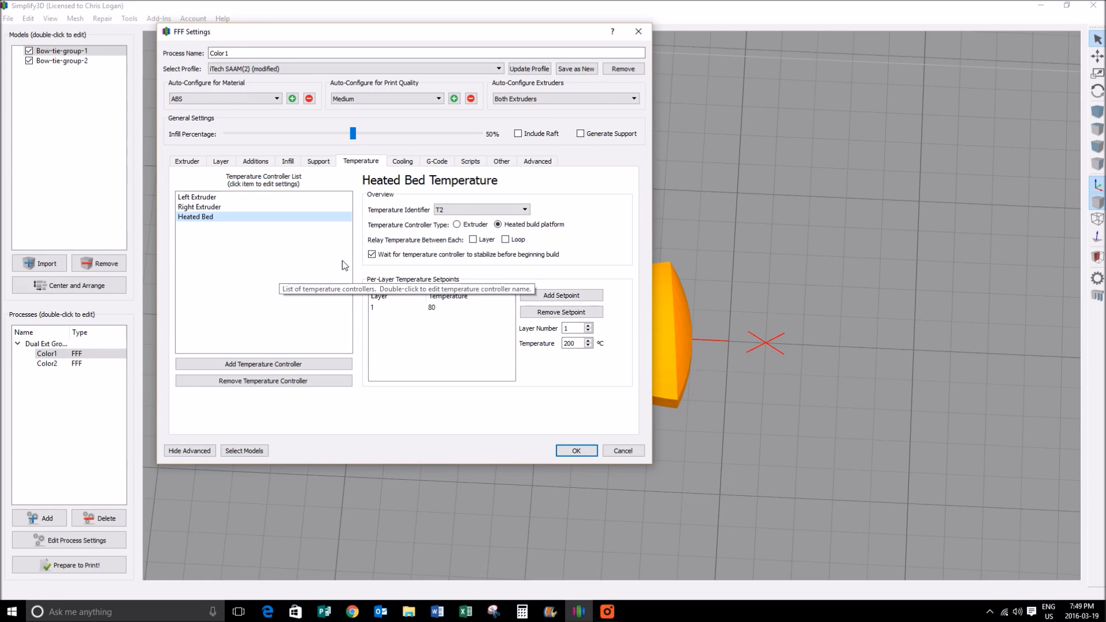
{"action": "mouse_move", "coordinate": [275, 158]}
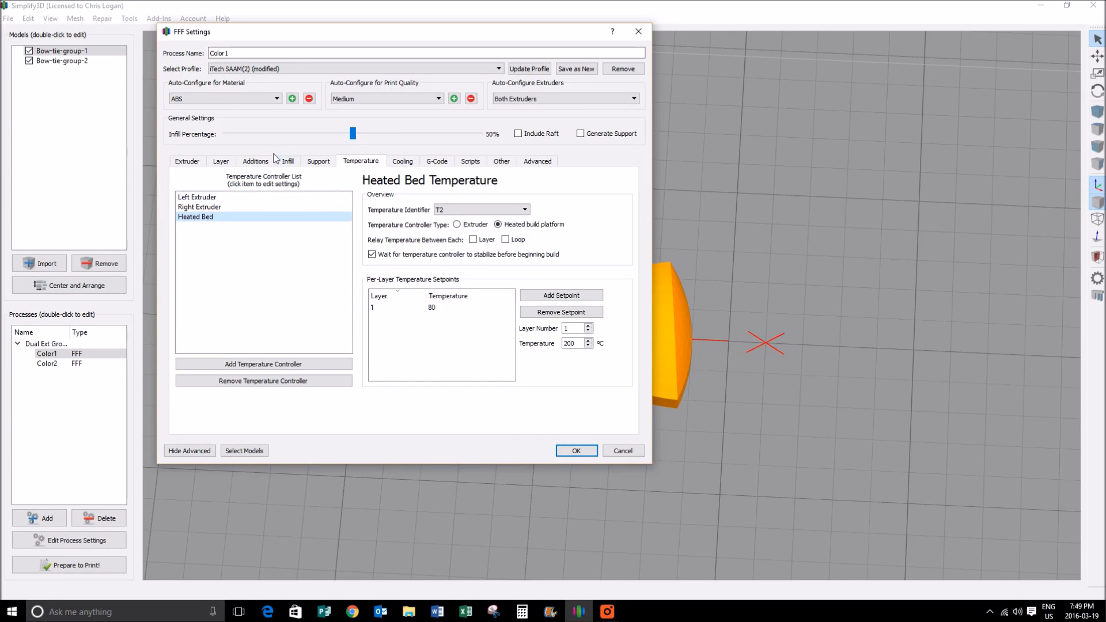
- Confirm Use Skirt/Brim and Use Prime Pillar in Additions and accept the Color1 settings
{"action": "left_click", "coordinate": [254, 161]}
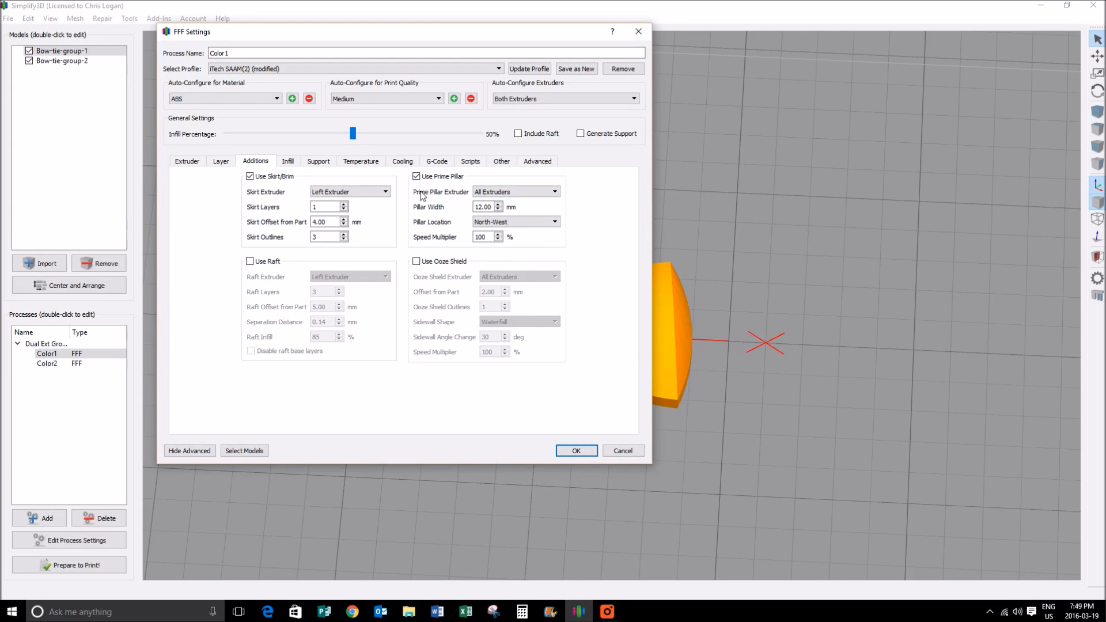
{"action": "mouse_move", "coordinate": [394, 252]}
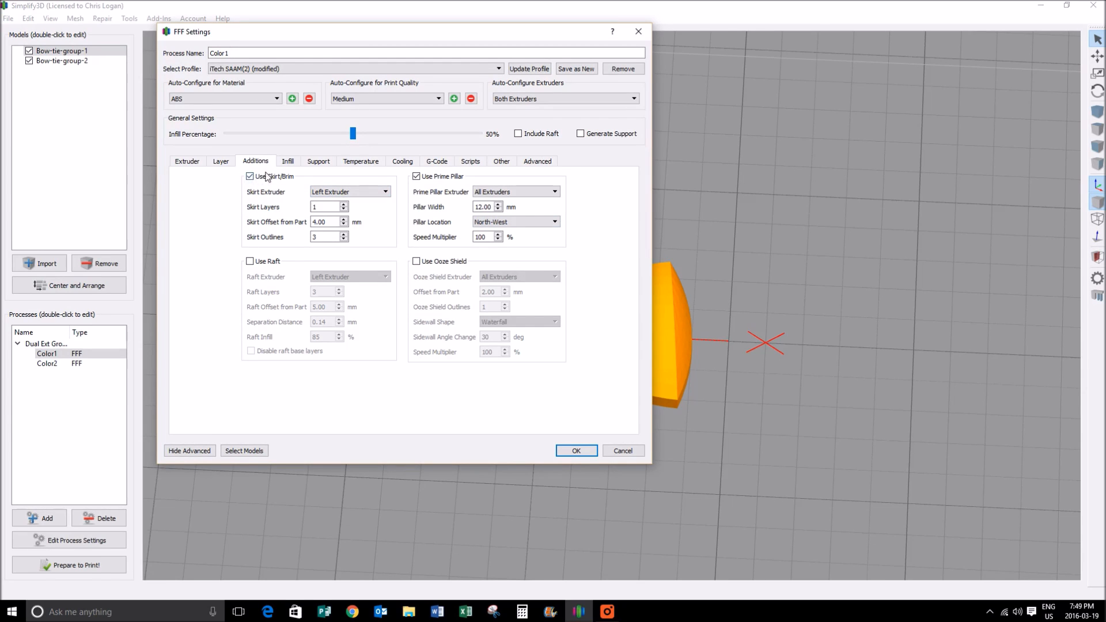
{"action": "mouse_move", "coordinate": [546, 336]}
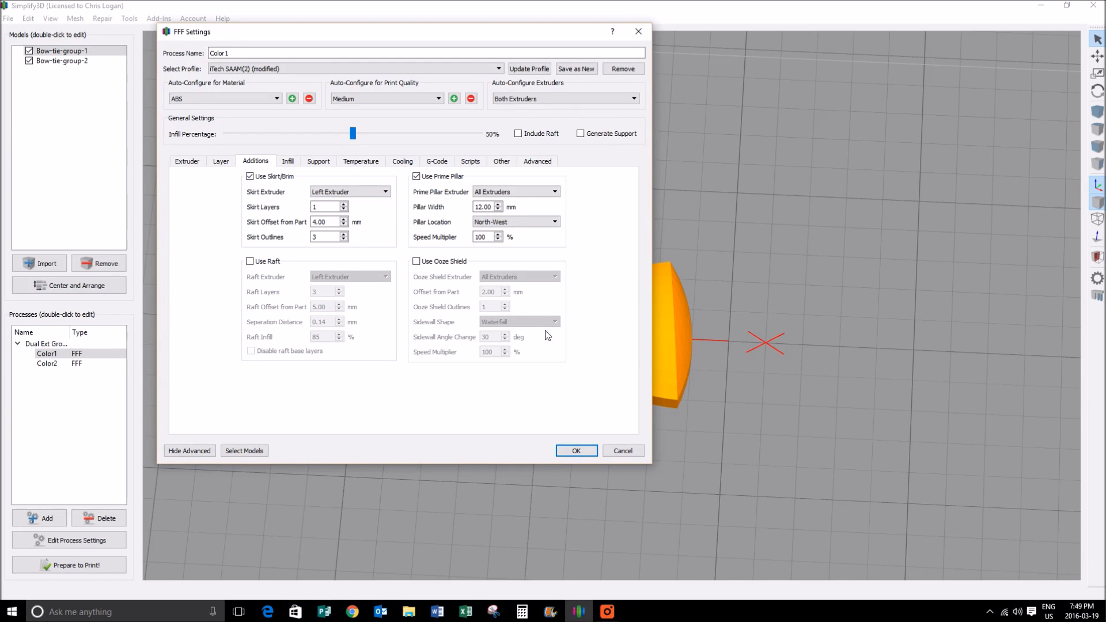
{"action": "mouse_move", "coordinate": [492, 374]}
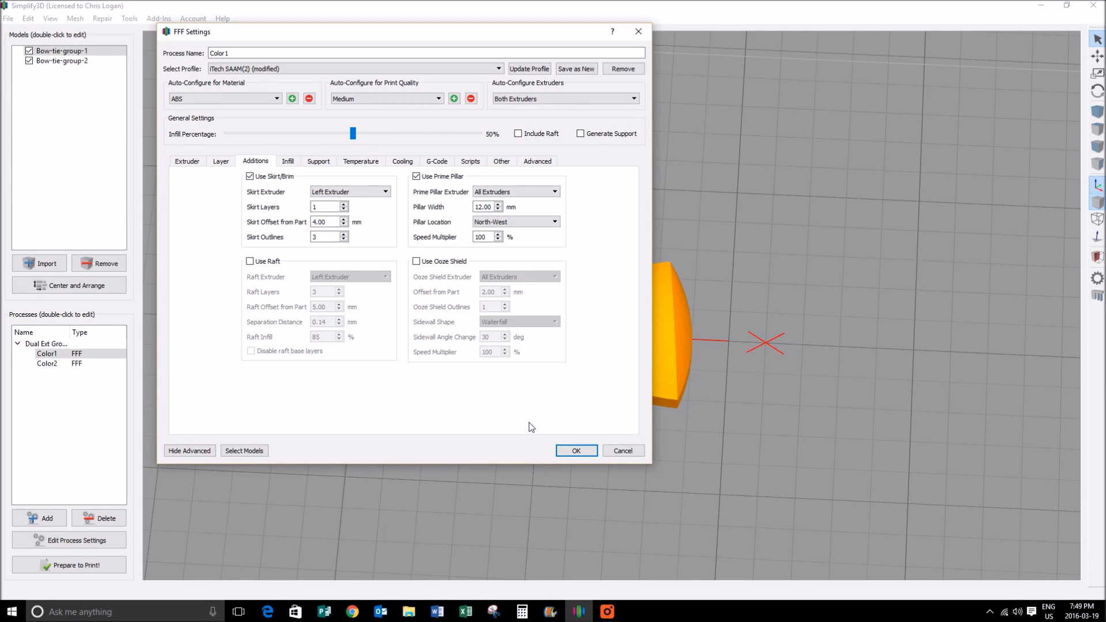
{"action": "left_click", "coordinate": [576, 450]}
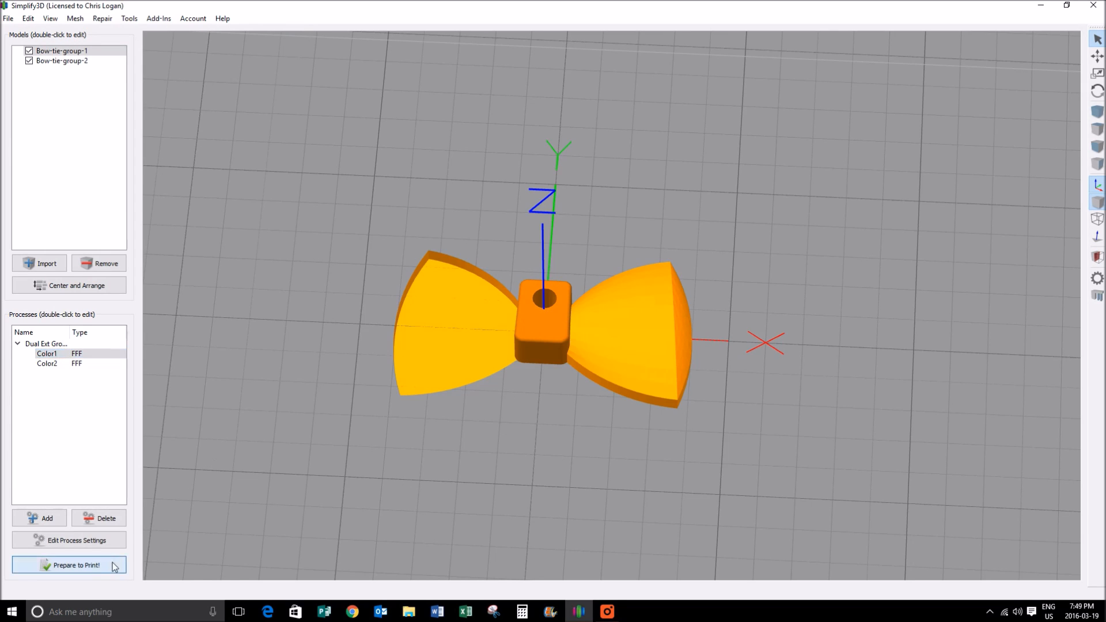
- Prepare to Print with both Color1 and Color2 selected for continuous layer-by-layer slicing
{"action": "left_click", "coordinate": [68, 564]}
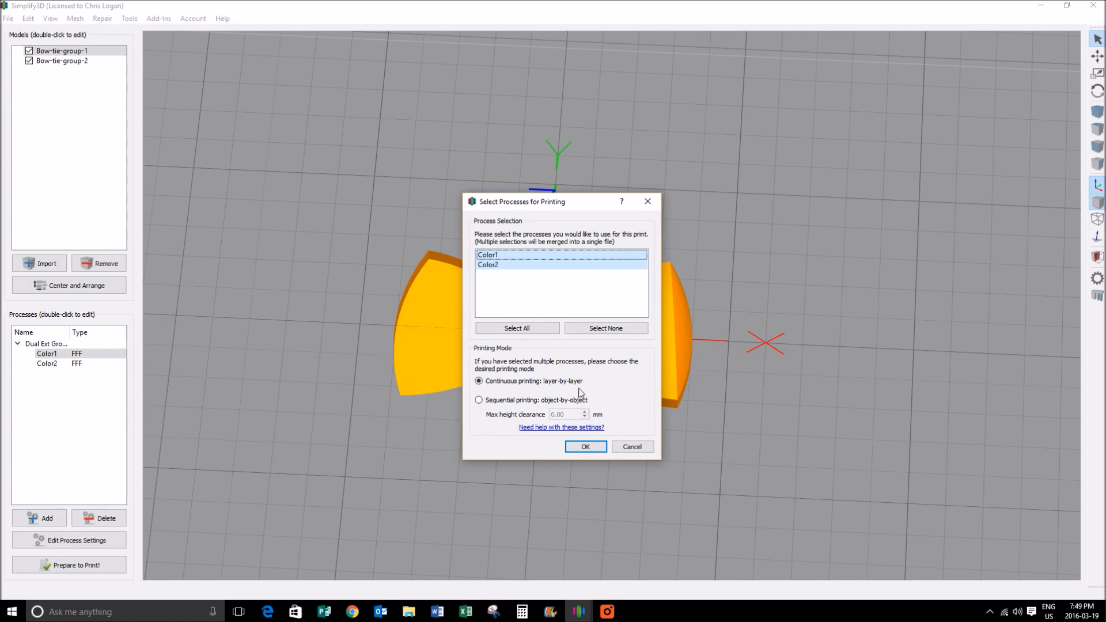
{"action": "mouse_move", "coordinate": [498, 391]}
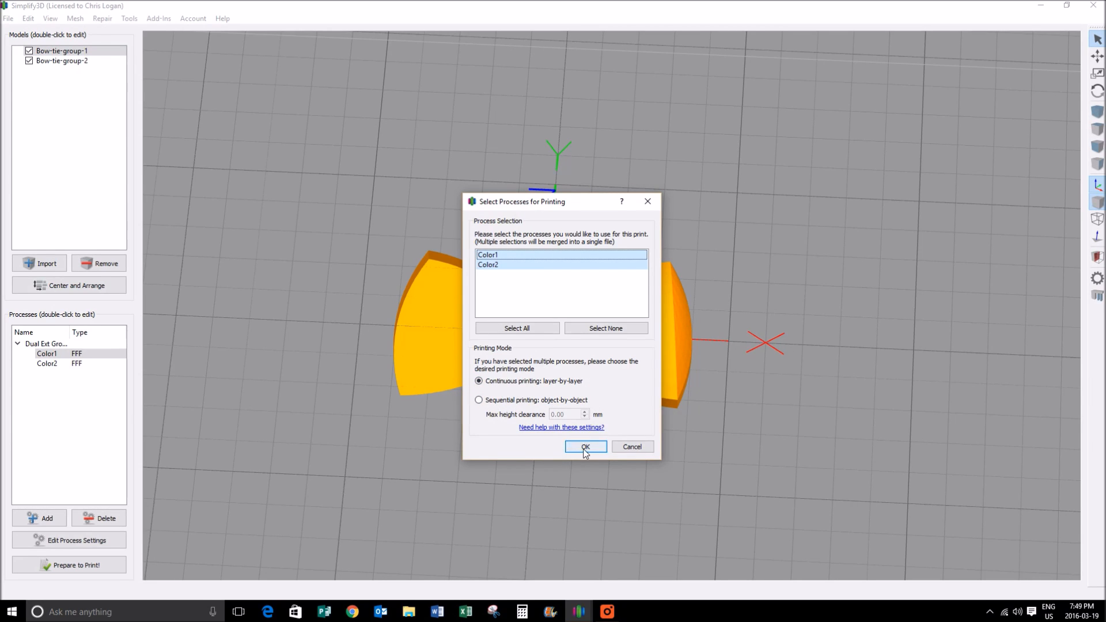
{"action": "left_click", "coordinate": [585, 447]}
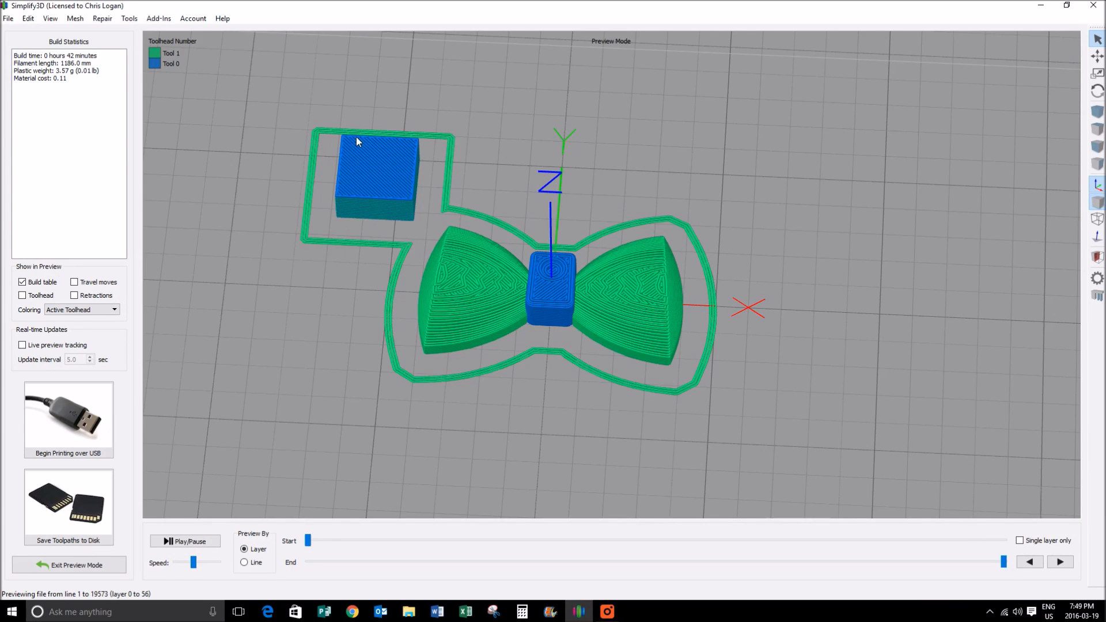
{"action": "mouse_move", "coordinate": [415, 205]}
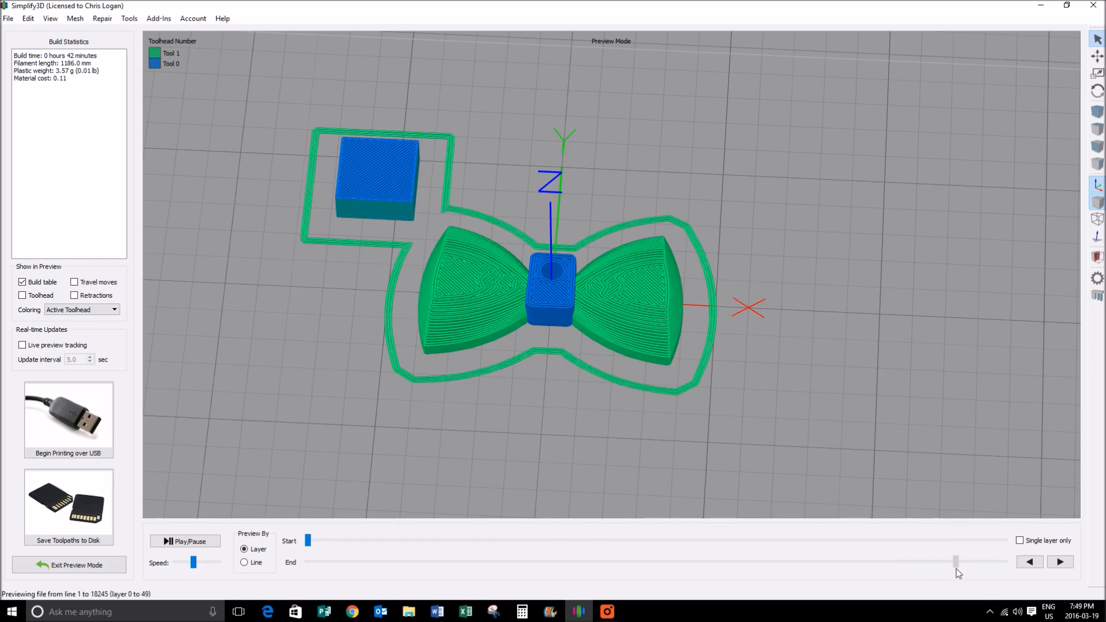
- Preview the toolpaths up to the top layer and start saving them to disk
{"action": "left_click", "coordinate": [1060, 561]}
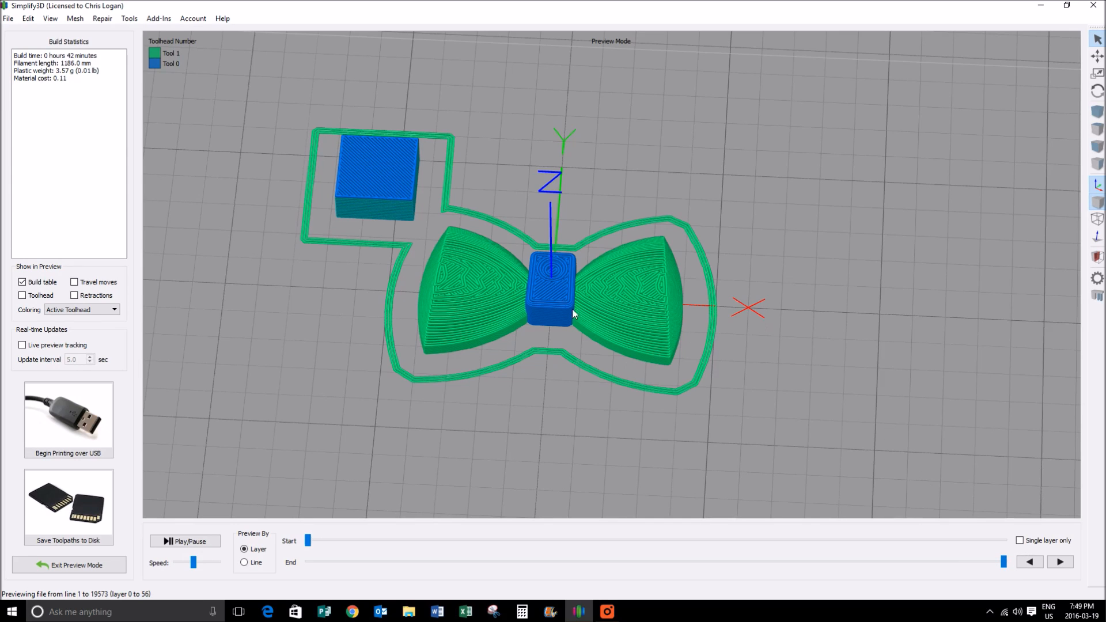
{"action": "mouse_move", "coordinate": [582, 289]}
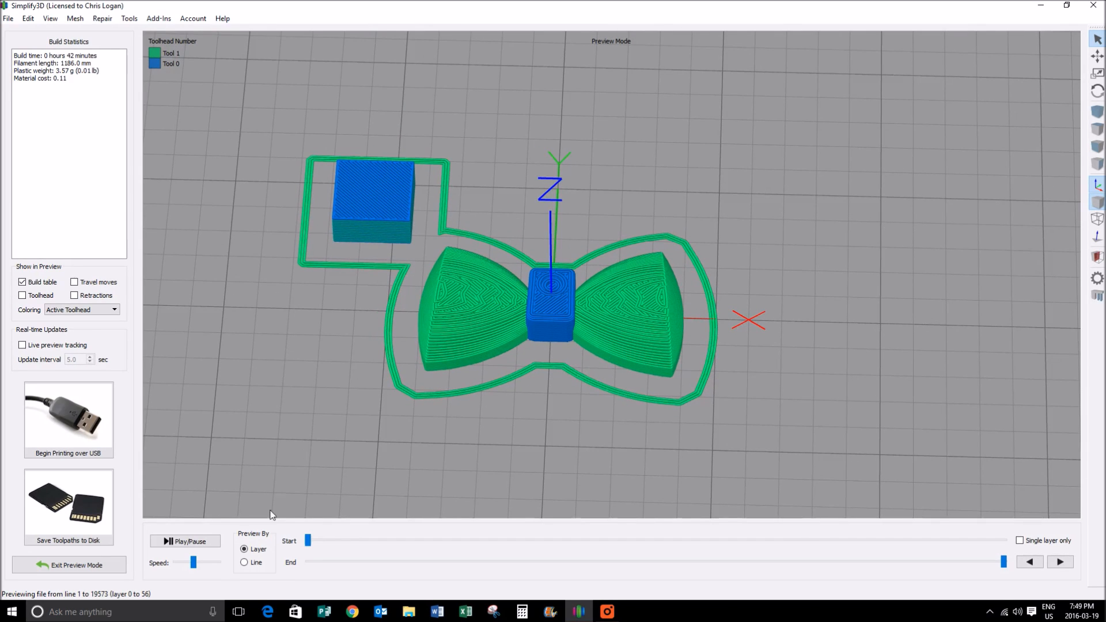
{"action": "left_click", "coordinate": [68, 508]}
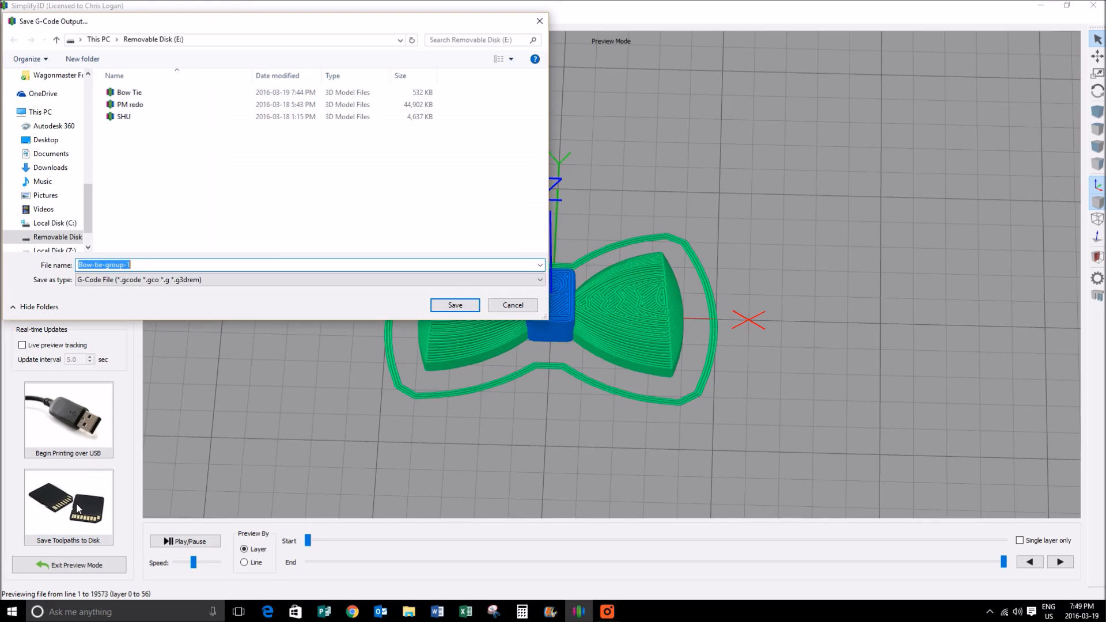
- Save the G-code as Bow Tie2.gcode on Removable Disk (E:)
{"action": "left_click", "coordinate": [129, 92]}
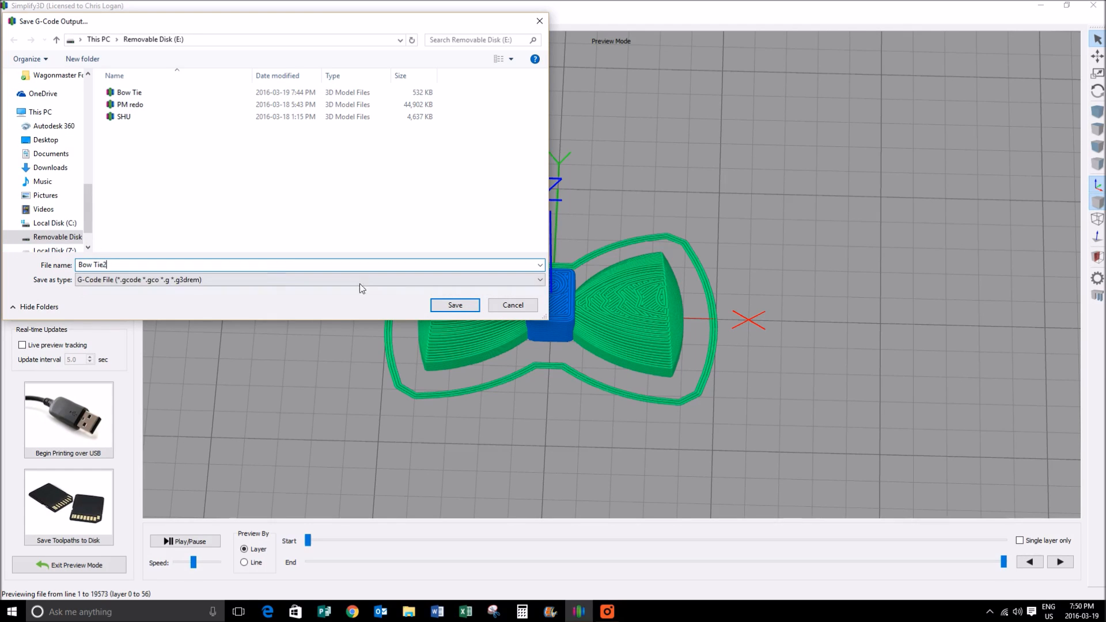
{"action": "left_click", "coordinate": [454, 305]}
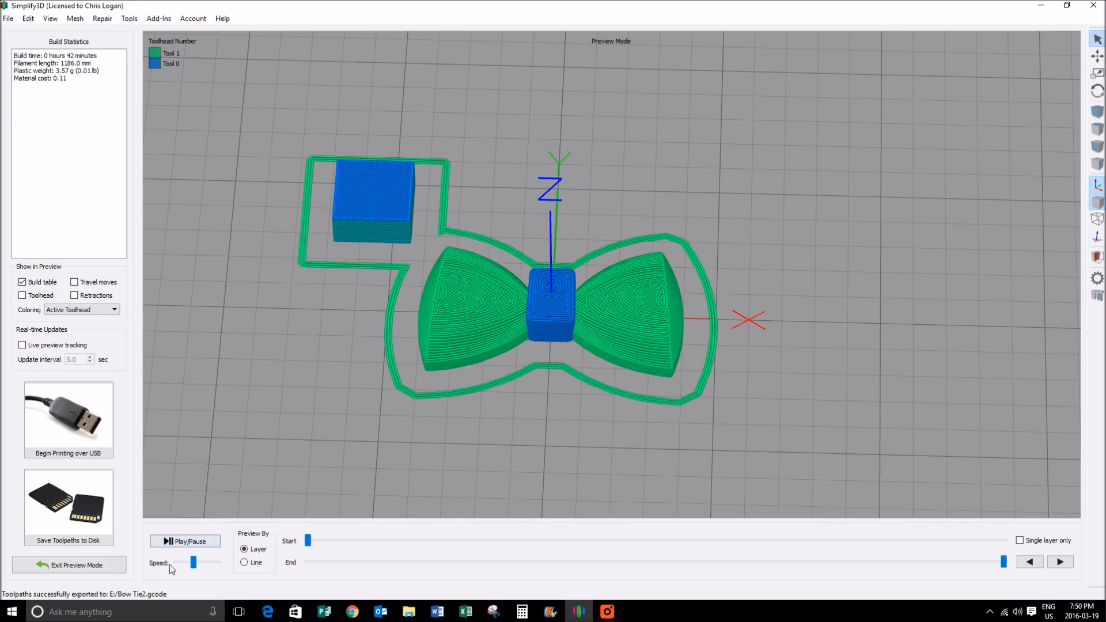